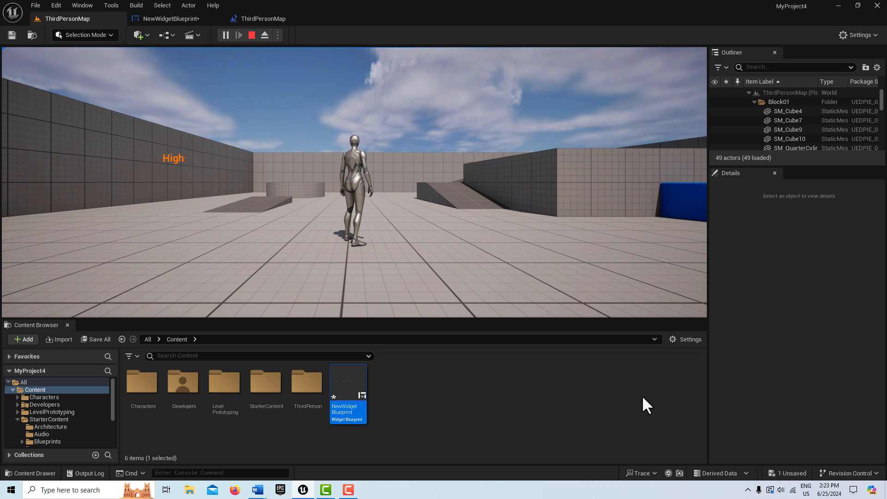
{"action": "mouse_move", "coordinate": [176, 175]}
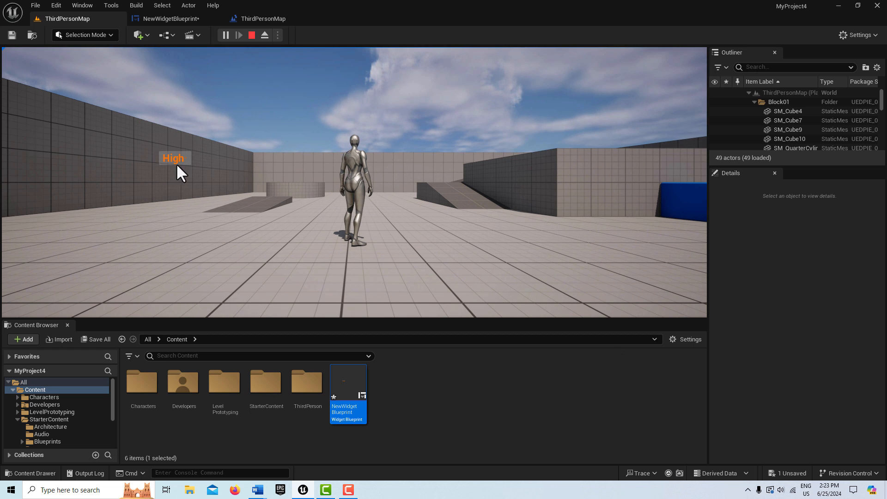
Check the old combo box in play with High chosen, then delete ComboBoxString_3 from the Hierarchy.
{"action": "left_click", "coordinate": [174, 158]}
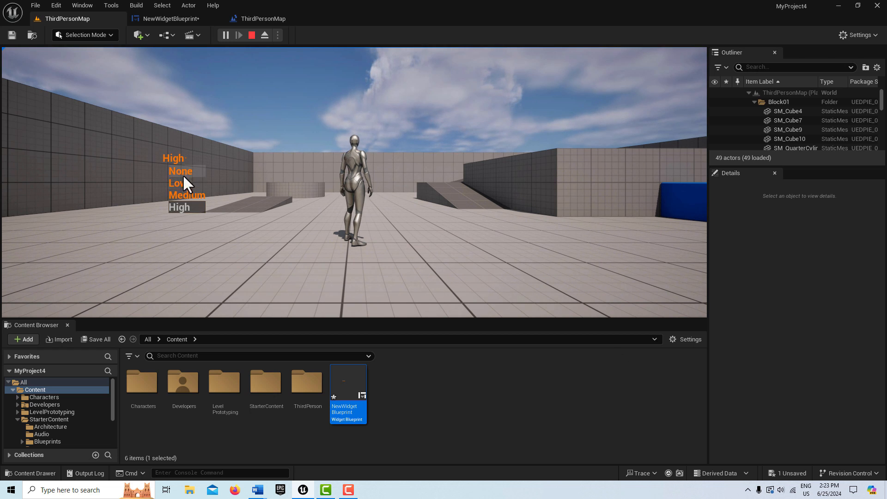
{"action": "mouse_move", "coordinate": [187, 231]}
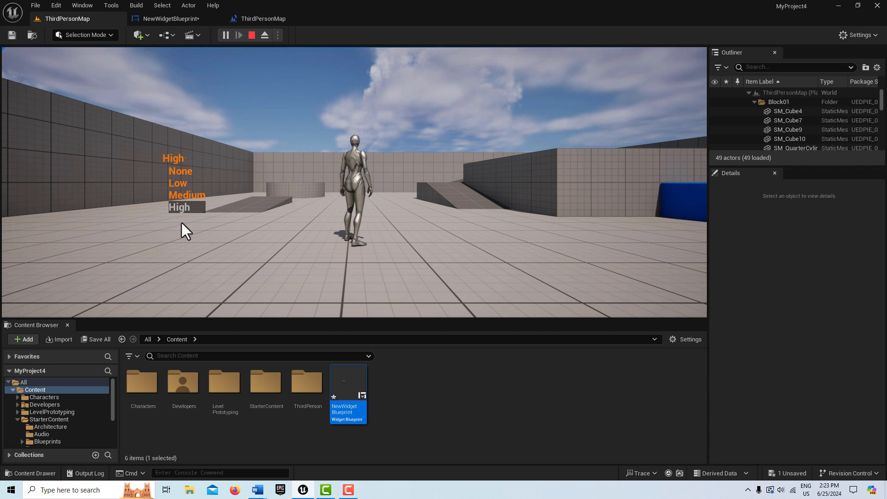
{"action": "mouse_move", "coordinate": [155, 208]}
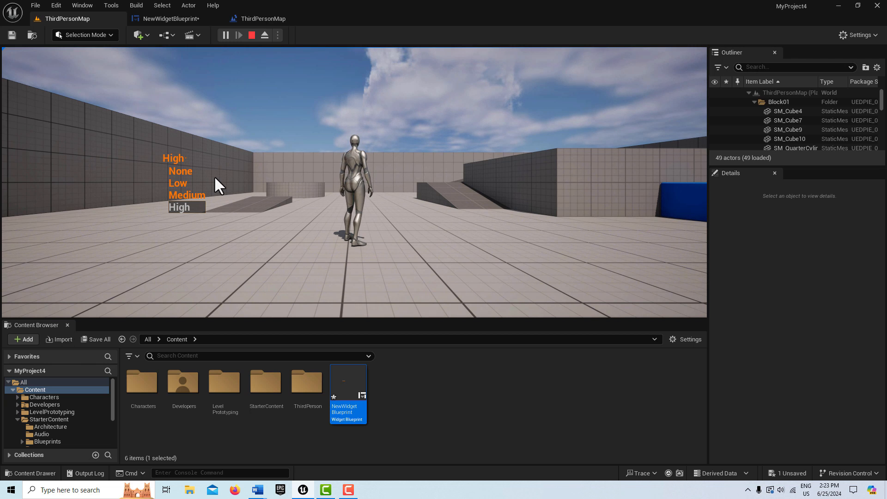
{"action": "mouse_move", "coordinate": [223, 191]}
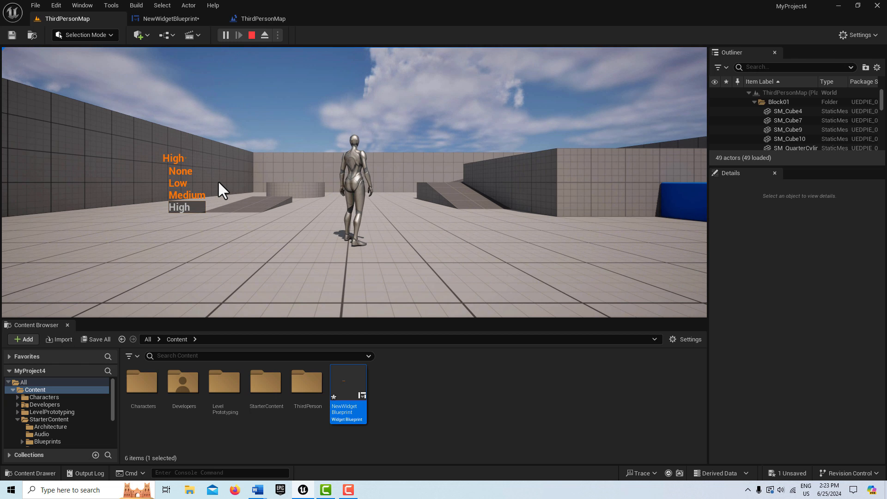
{"action": "left_click", "coordinate": [179, 207]}
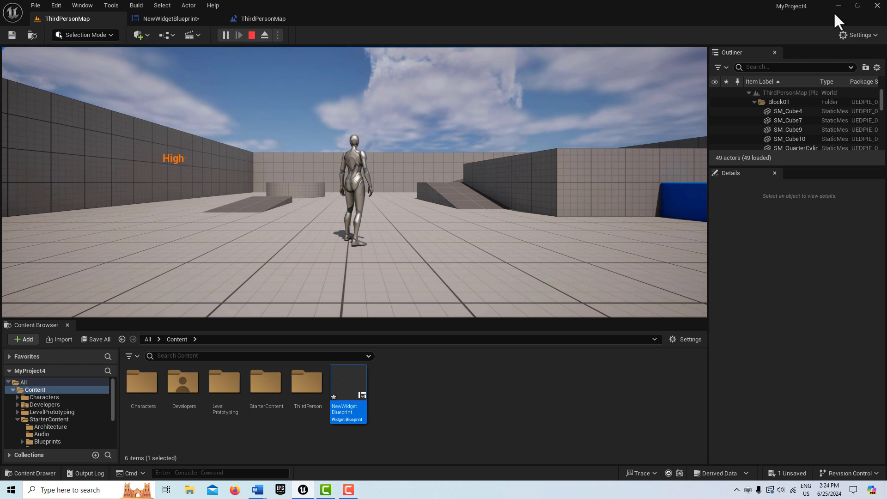
{"action": "mouse_move", "coordinate": [540, 161]}
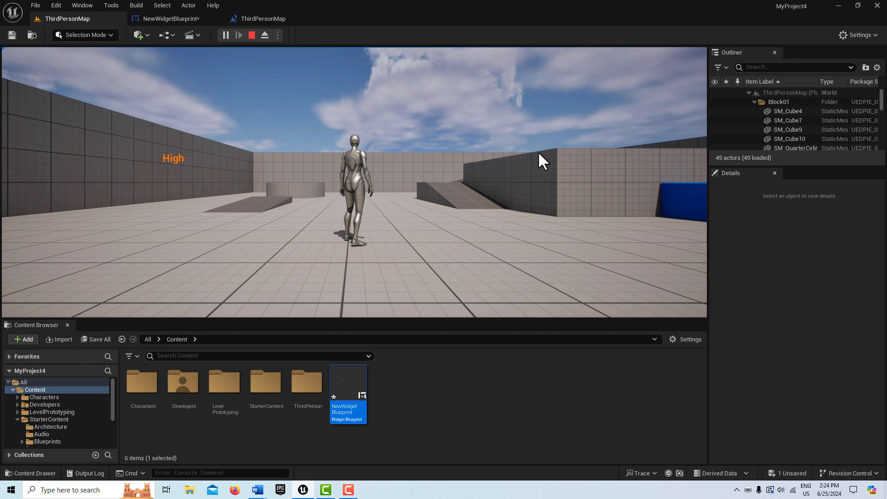
{"action": "mouse_move", "coordinate": [347, 385]}
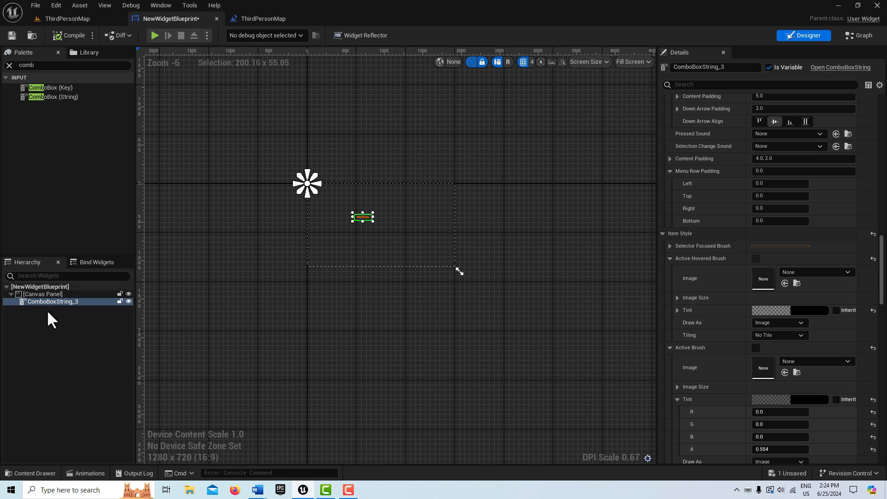
{"action": "left_click", "coordinate": [52, 302]}
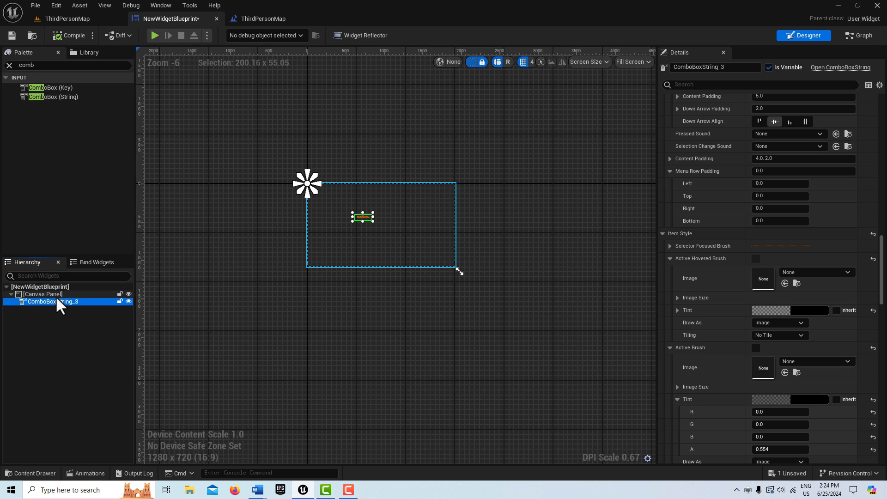
{"action": "key", "text": "Delete"}
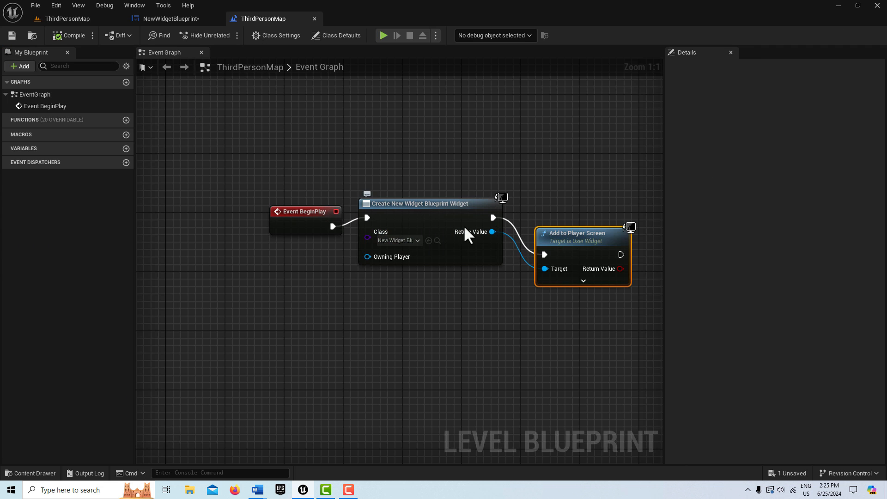
{"action": "mouse_move", "coordinate": [96, 28]}
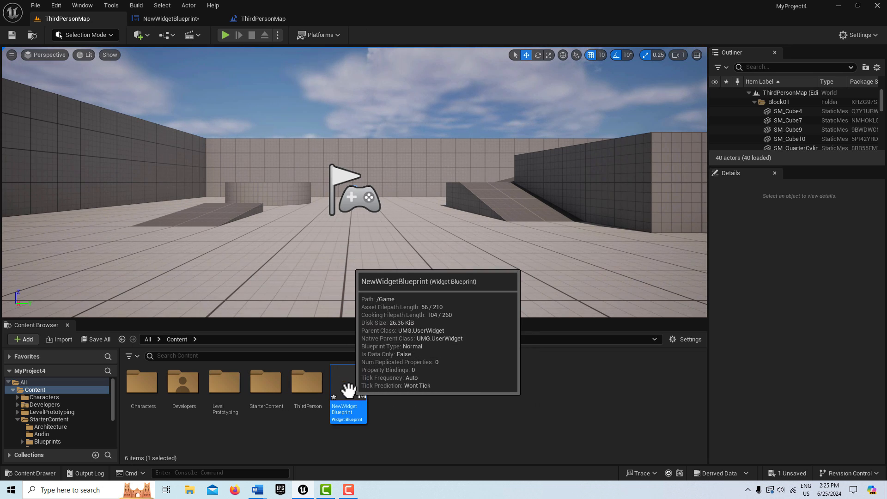
{"action": "mouse_move", "coordinate": [325, 367]}
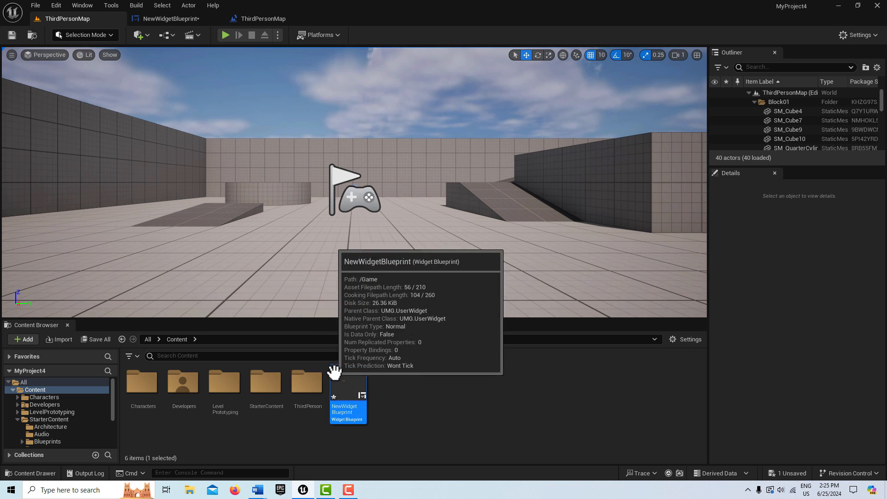
{"action": "mouse_move", "coordinate": [498, 406]}
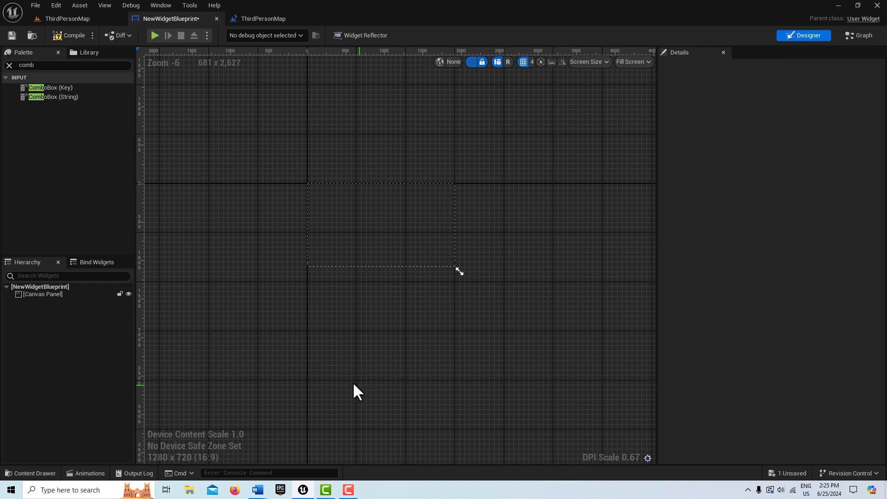
{"action": "mouse_move", "coordinate": [53, 114]}
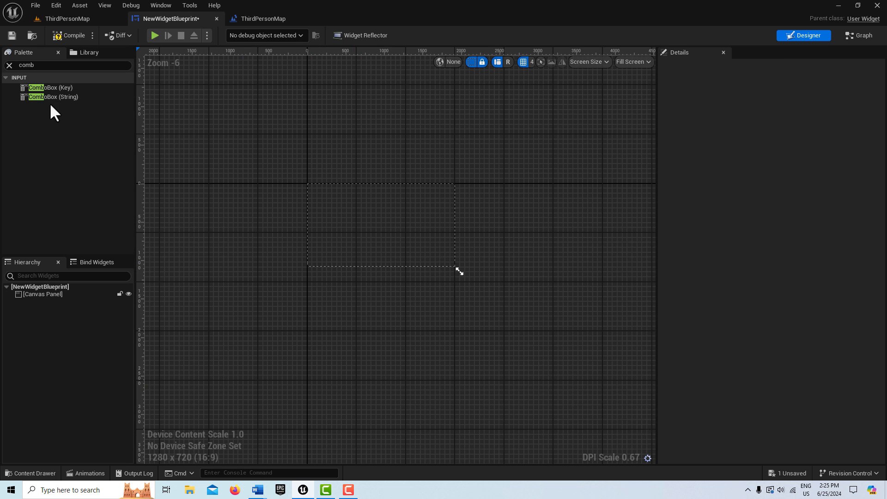
Place a Combo Box (String) on the Canvas Panel and move it toward the canvas centre.
{"action": "left_click", "coordinate": [50, 97]}
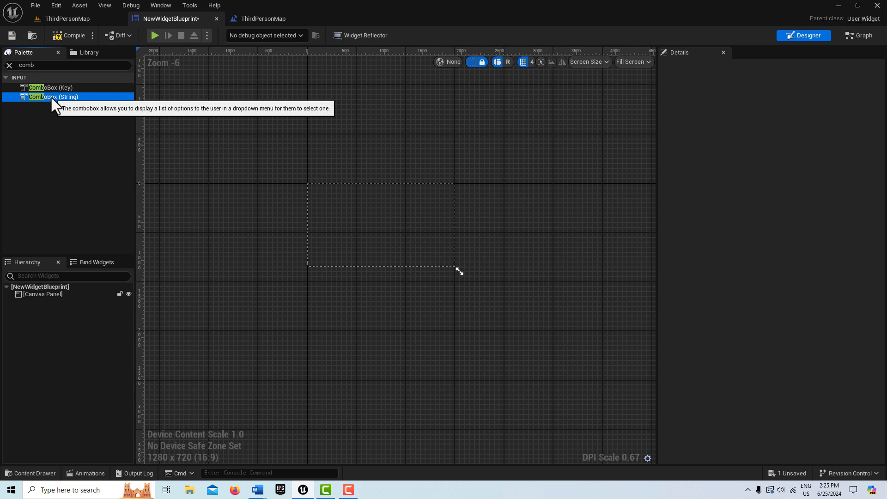
{"action": "left_click_drag", "start_coordinate": [50, 97], "coordinate": [379, 221]}
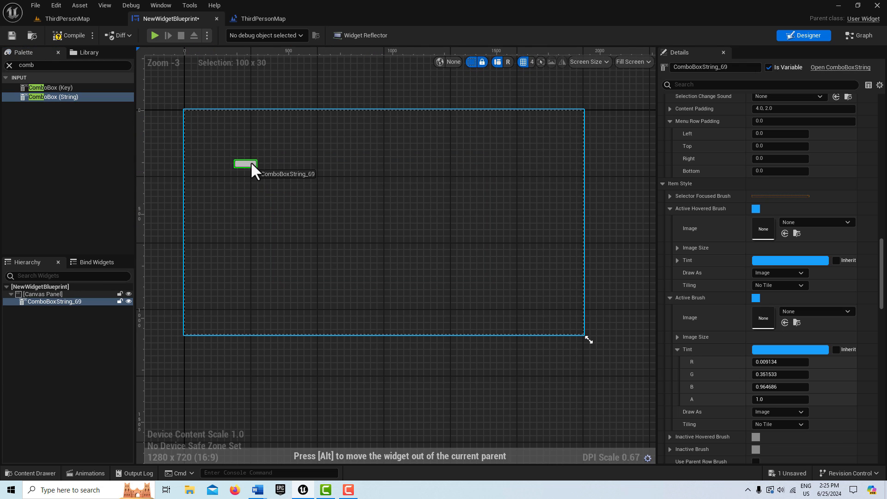
{"action": "left_click_drag", "start_coordinate": [246, 164], "coordinate": [375, 226]}
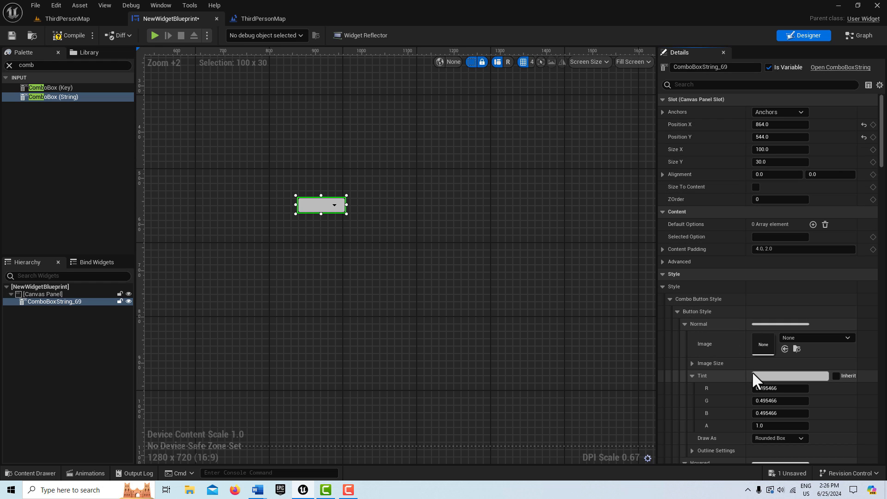
{"action": "mouse_move", "coordinate": [667, 221]}
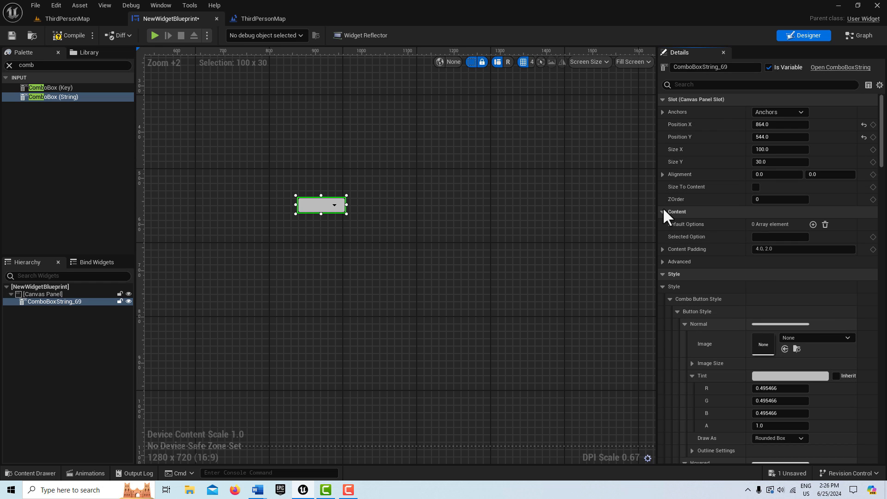
{"action": "mouse_move", "coordinate": [814, 224]}
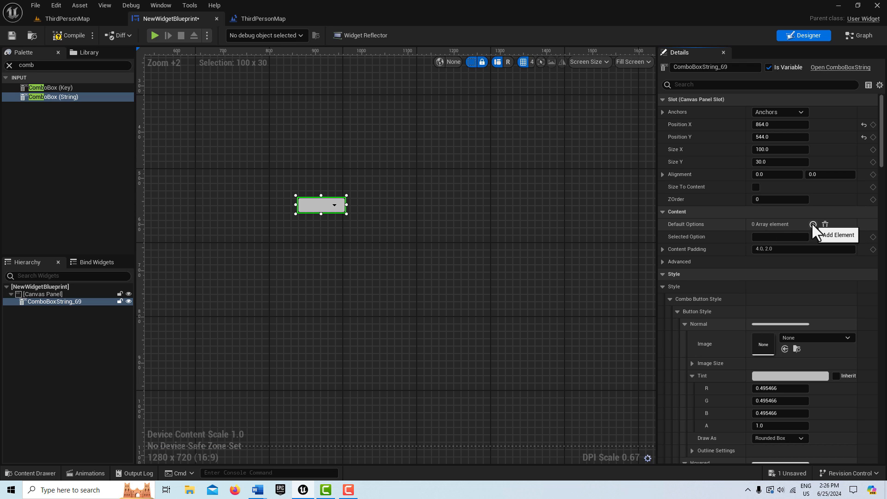
Add four Default Options to the combo box: None, Low, Medium and High.
{"action": "left_click", "coordinate": [813, 225]}
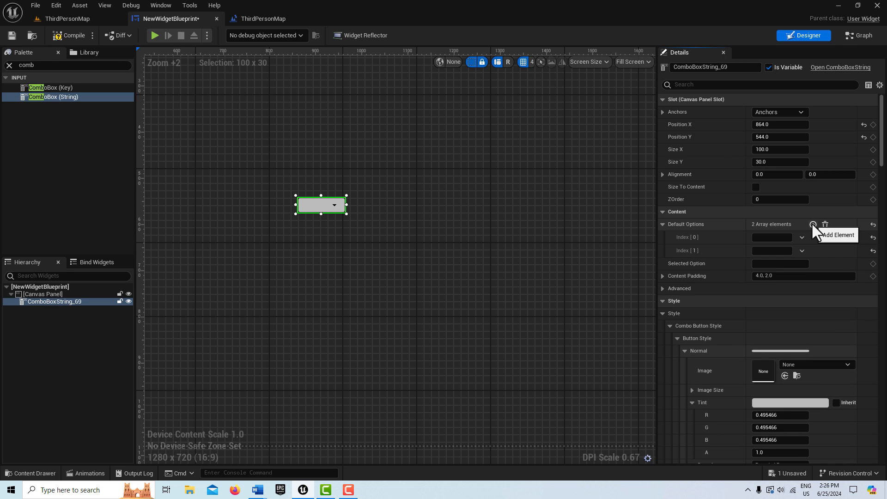
{"action": "left_click", "coordinate": [814, 223]}
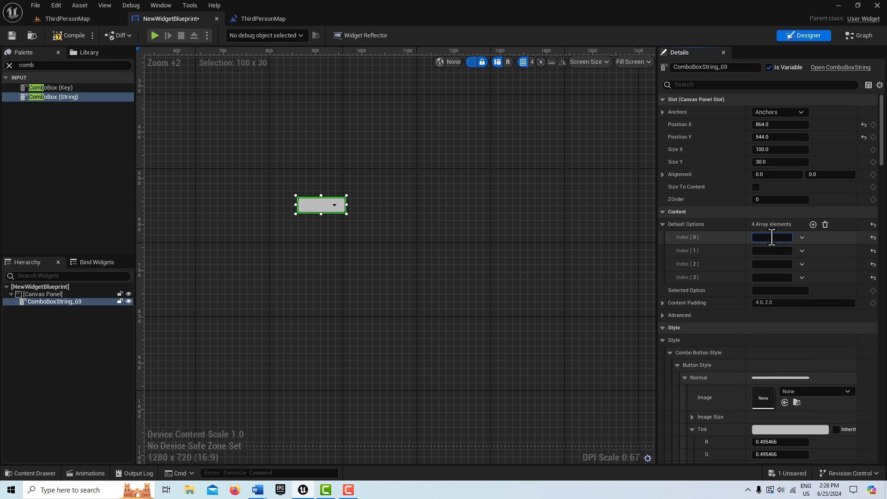
{"action": "type", "text": "None"}
{"action": "left_click", "coordinate": [772, 250]}
{"action": "type", "text": "Low"}
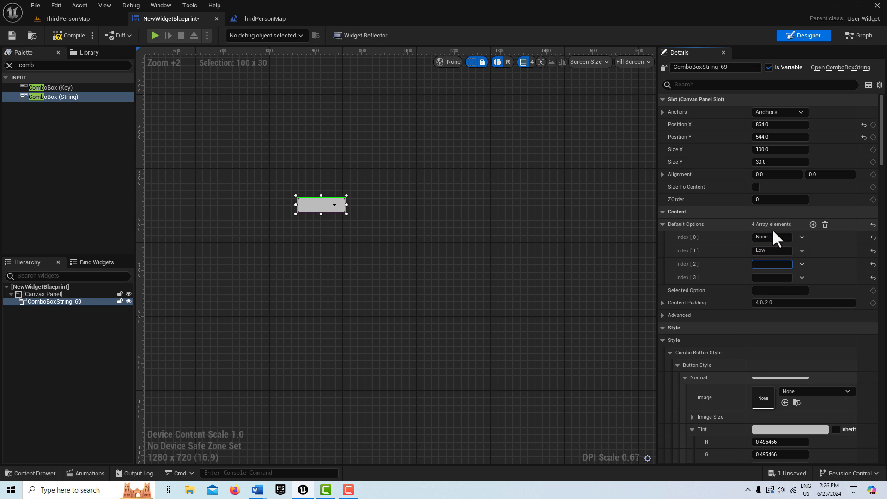
{"action": "type", "text": "Medium"}
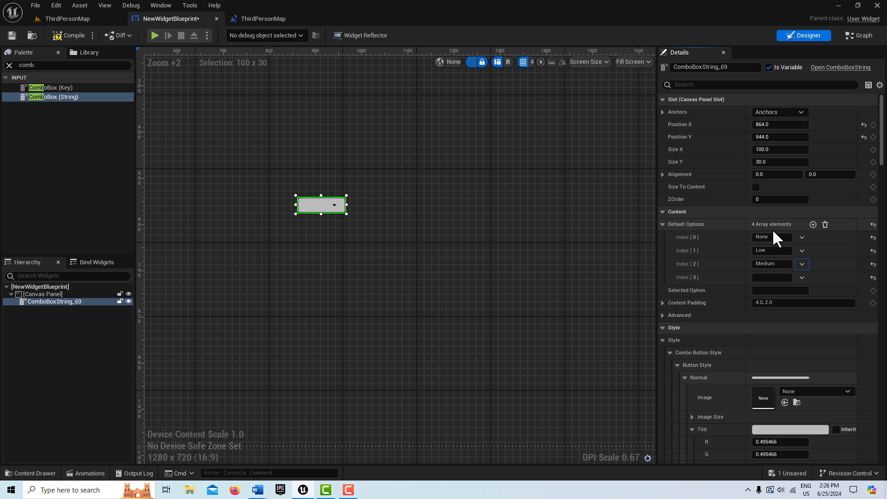
{"action": "type", "text": "High"}
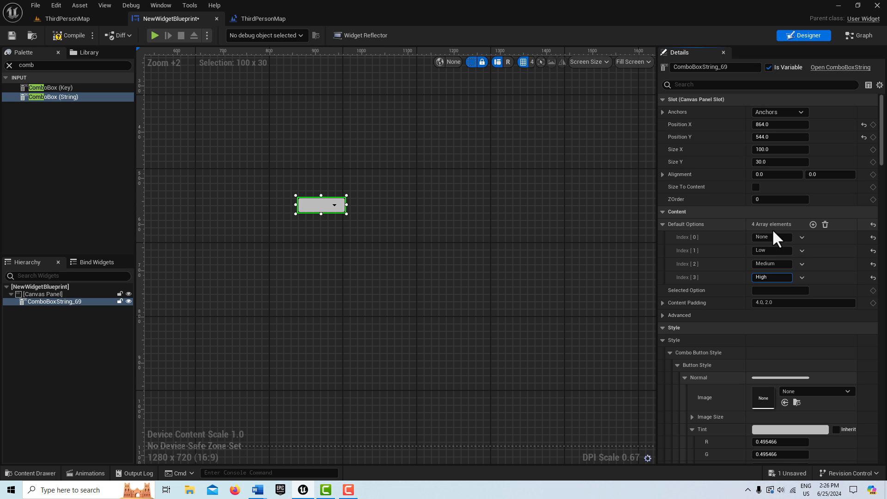
{"action": "mouse_move", "coordinate": [688, 313]}
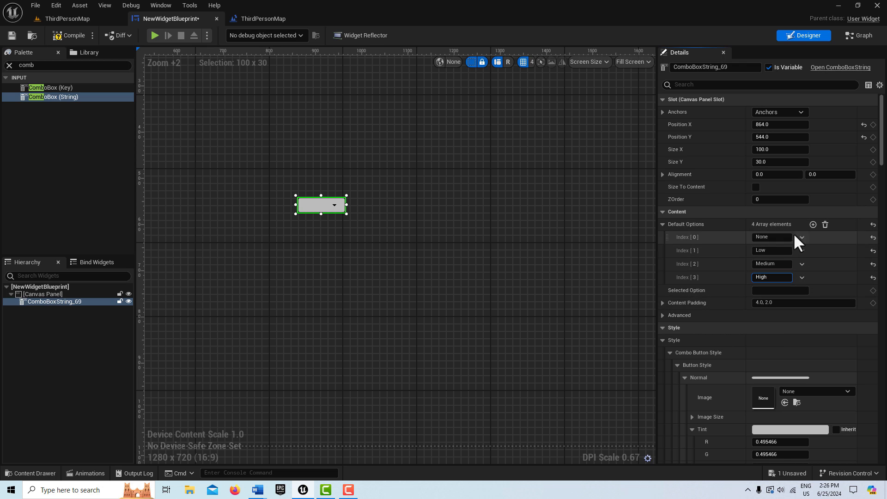
{"action": "mouse_move", "coordinate": [786, 308]}
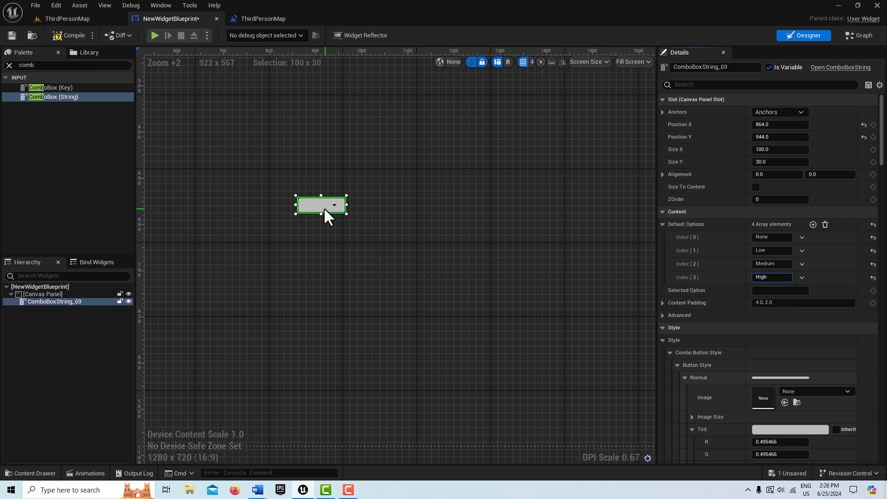
Enter Medium as the combo box's Selected Option.
{"action": "left_click", "coordinate": [790, 290]}
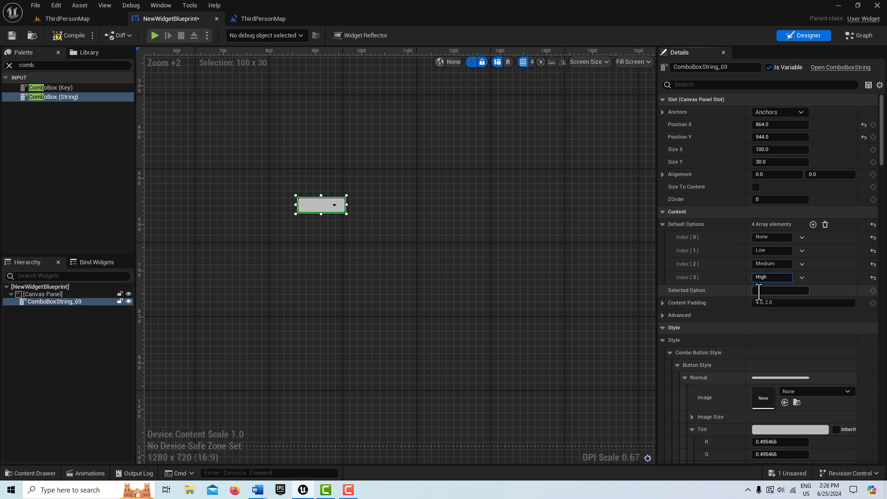
{"action": "type", "text": "Me"}
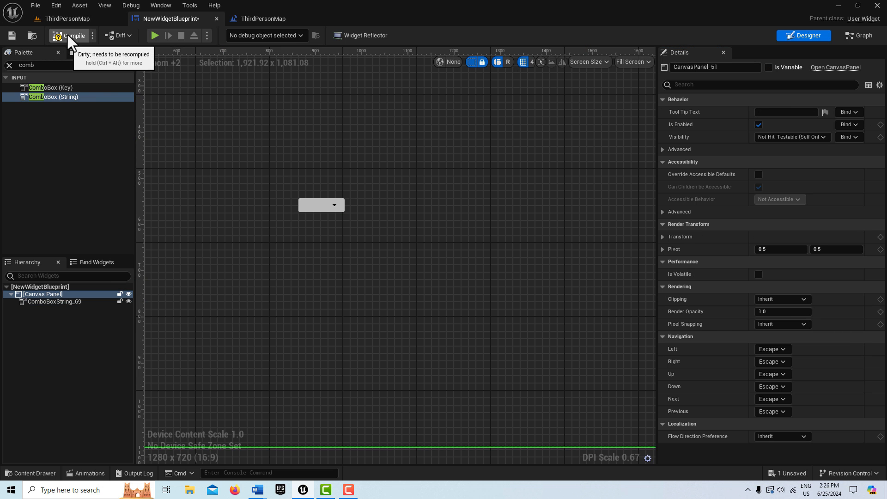
Recompile the widget and enable Size To Content on the combo box's canvas slot.
{"action": "left_click", "coordinate": [70, 36]}
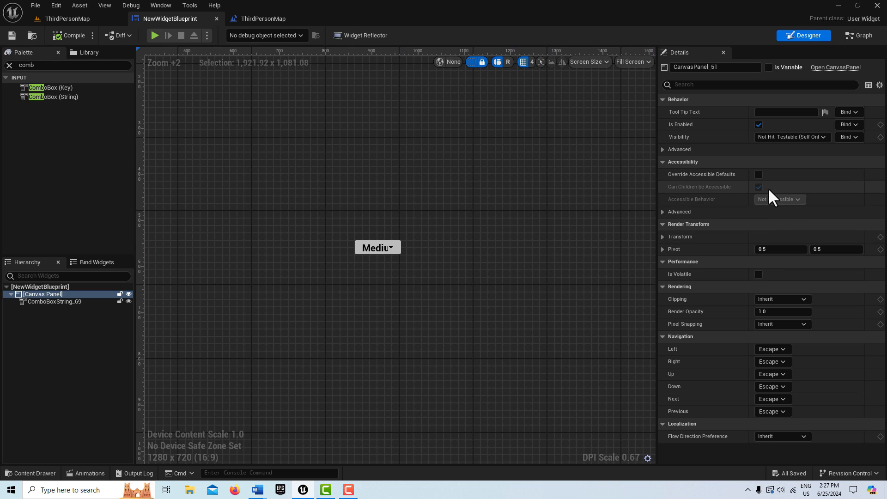
{"action": "mouse_move", "coordinate": [733, 125]}
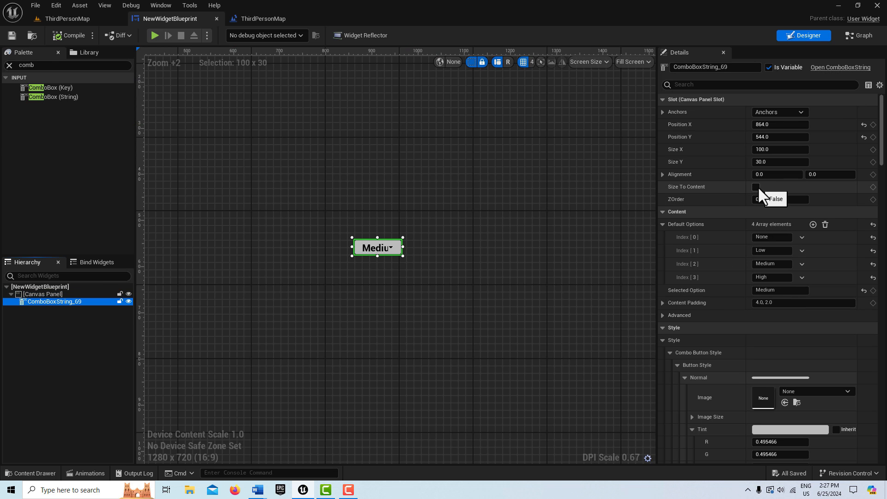
{"action": "left_click", "coordinate": [756, 186]}
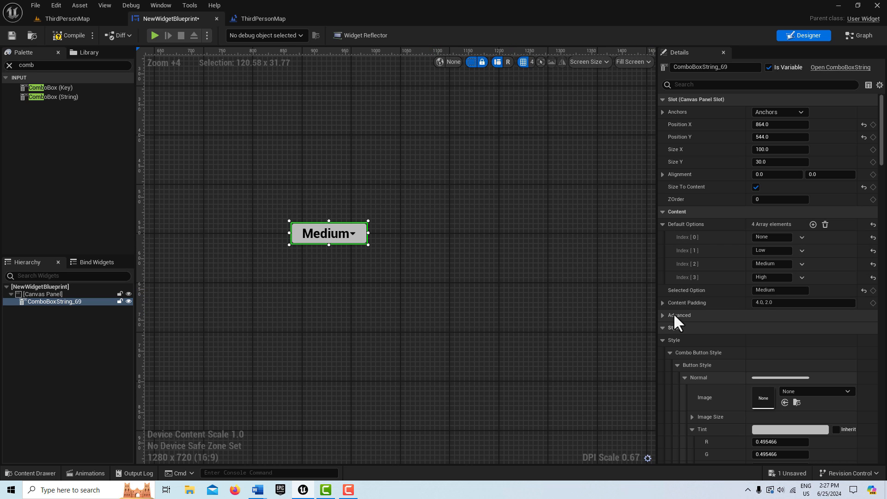
Set the combo box's font size to 25.
{"action": "scroll", "scroll_direction": "down", "scroll_amount": 3}
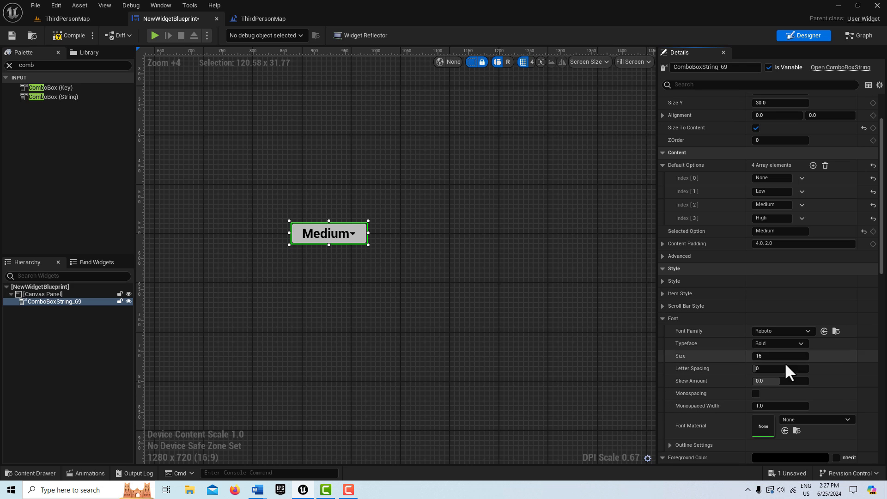
{"action": "left_click", "coordinate": [780, 356]}
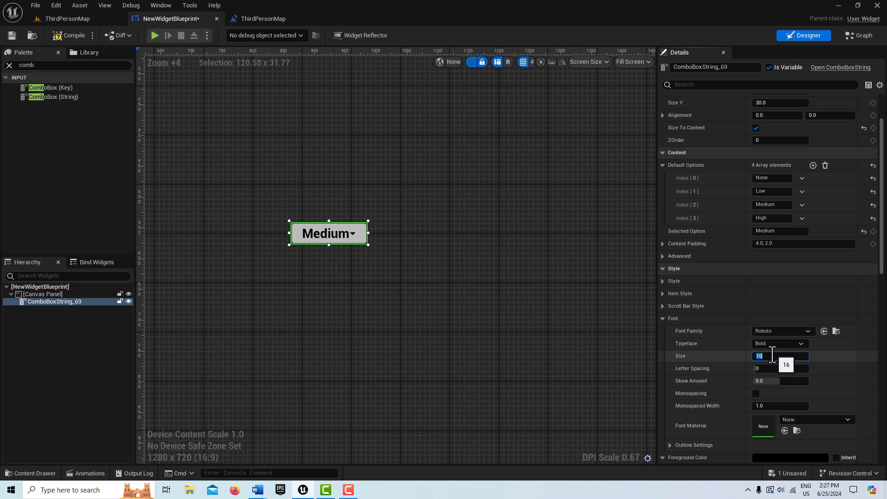
{"action": "type", "text": "25"}
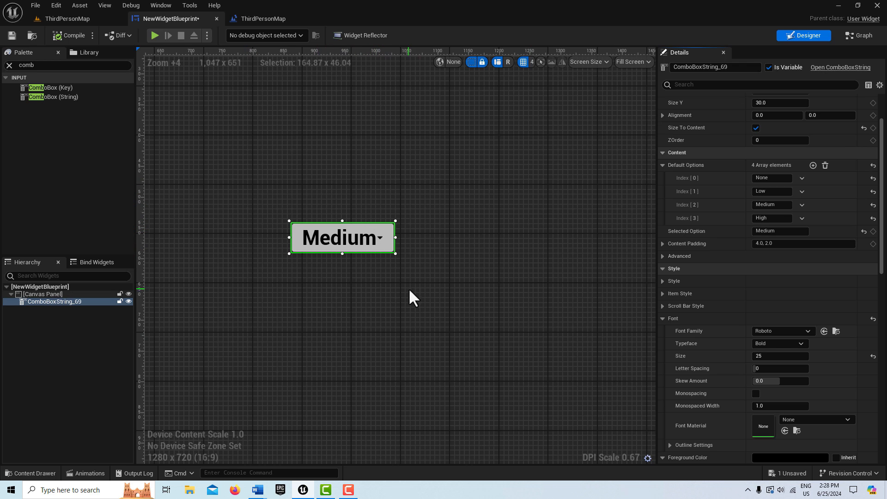
{"action": "mouse_move", "coordinate": [460, 223]}
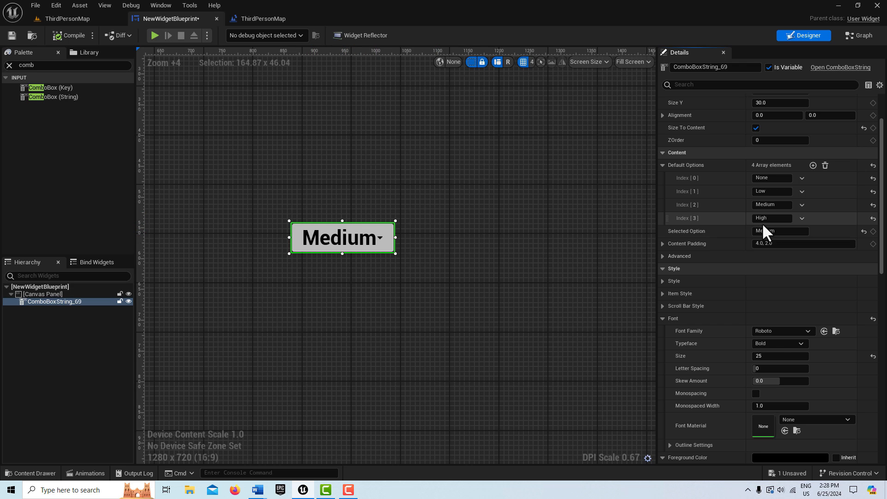
{"action": "left_click", "coordinate": [799, 232]}
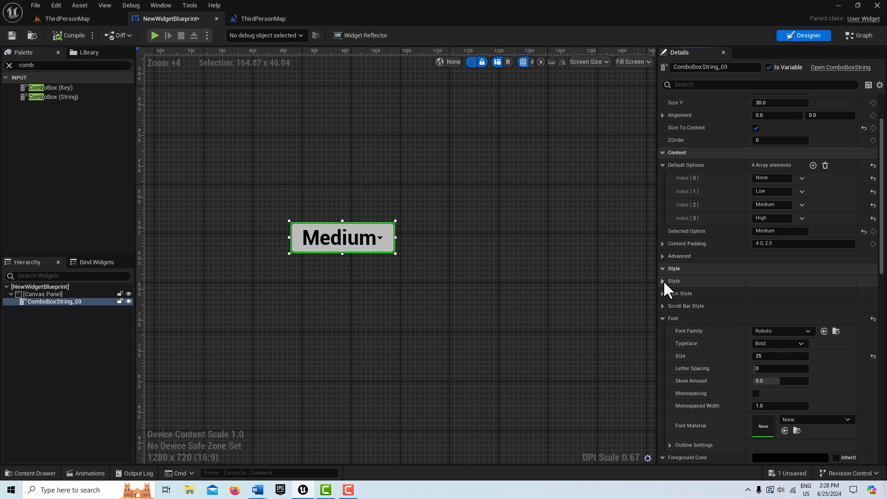
Set the Normal button style's tint alpha to 0 under Style > Combo Button Style.
{"action": "left_click", "coordinate": [663, 281]}
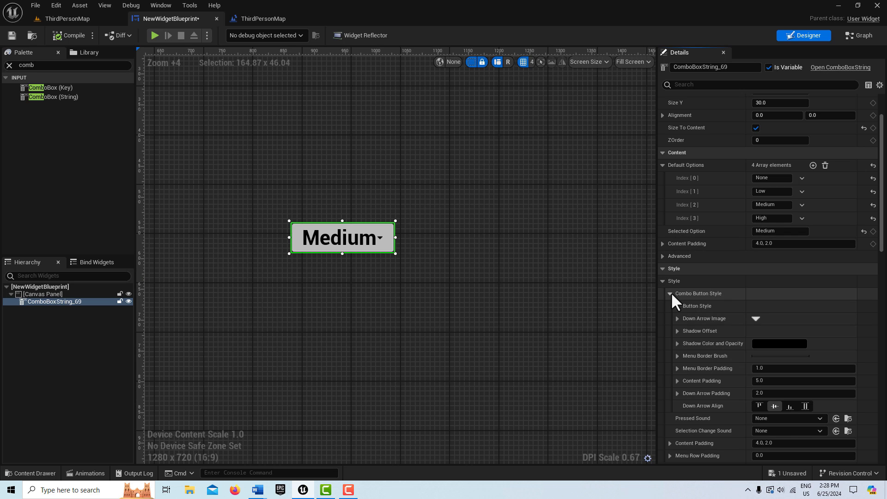
{"action": "left_click", "coordinate": [678, 306]}
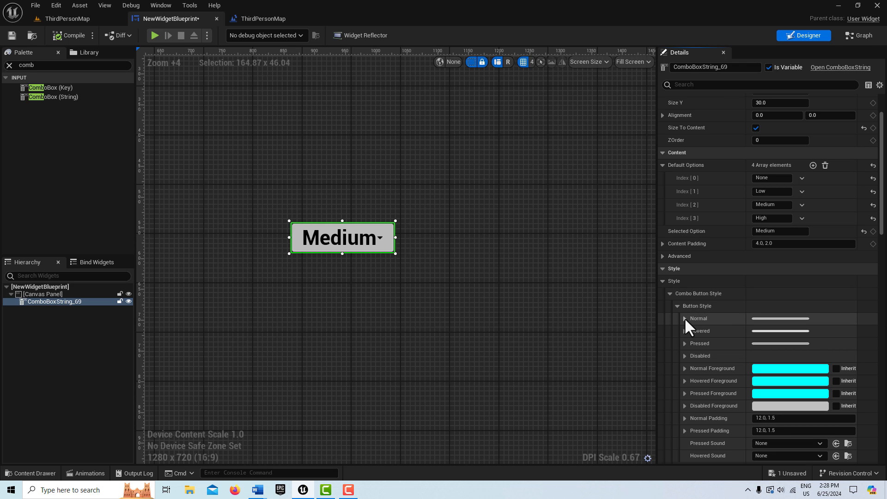
{"action": "left_click", "coordinate": [685, 318]}
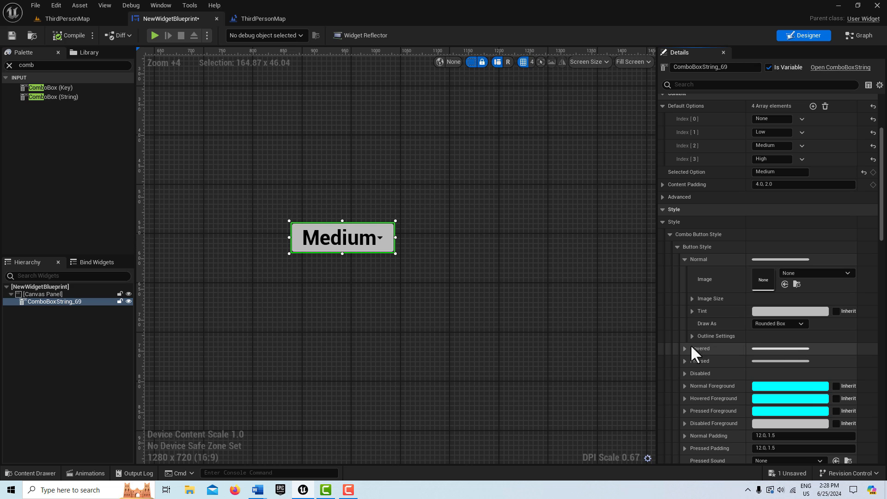
{"action": "left_click", "coordinate": [686, 348]}
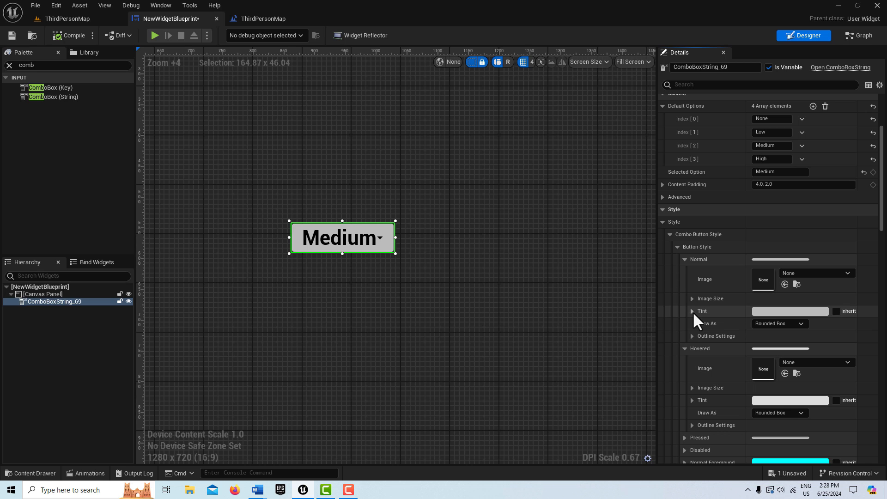
{"action": "left_click", "coordinate": [693, 311]}
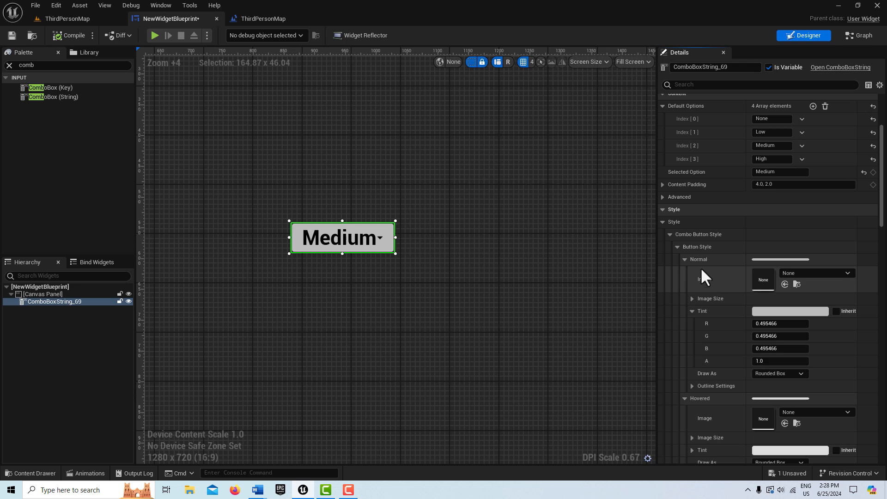
{"action": "double_click", "coordinate": [780, 360]}
{"action": "type", "text": "0"}
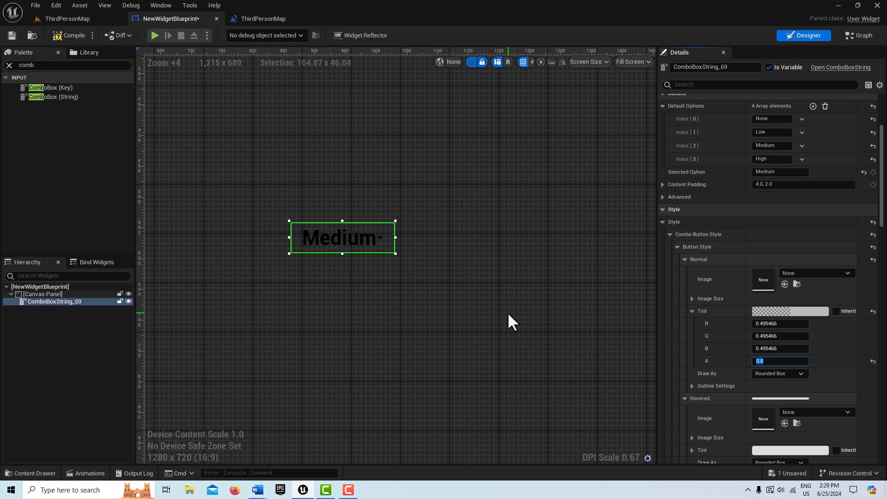
{"action": "scroll", "scroll_direction": "down", "scroll_amount": 3}
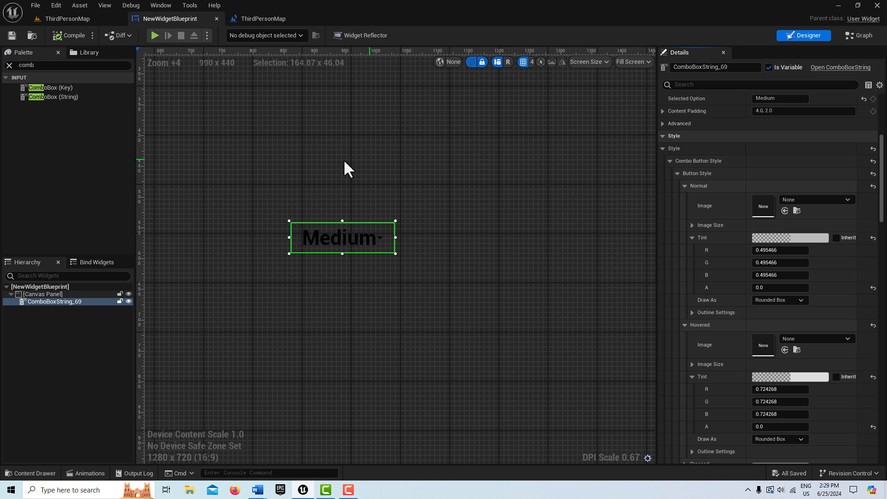
{"action": "mouse_move", "coordinate": [728, 252]}
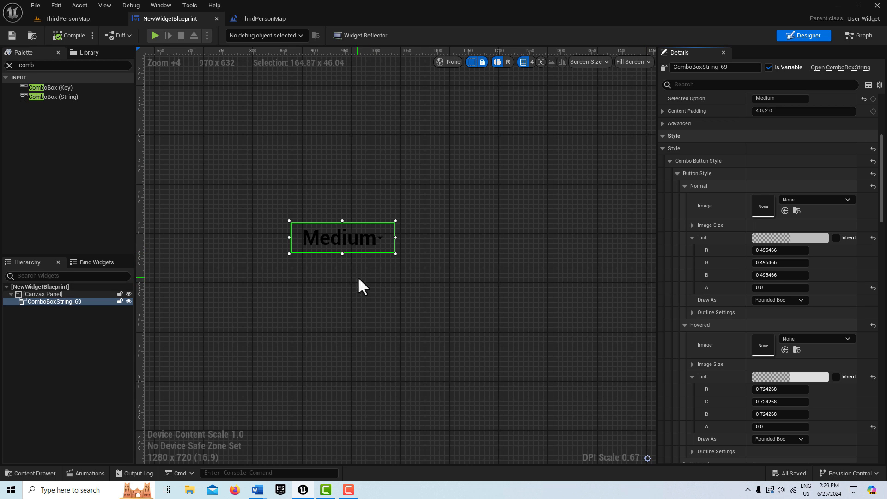
Set the Hovered tint alpha to 0 and collapse Style and Font sections to reach Foreground Color.
{"action": "scroll", "scroll_direction": "down", "scroll_amount": 3}
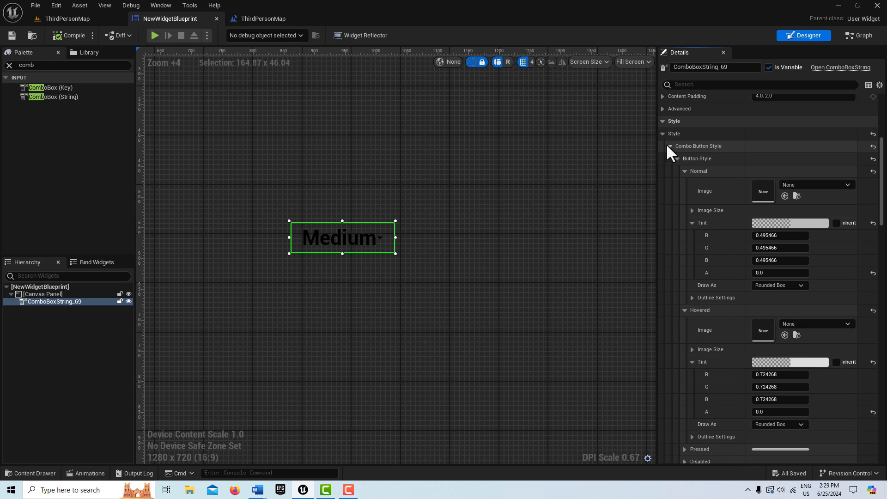
{"action": "left_click", "coordinate": [662, 133]}
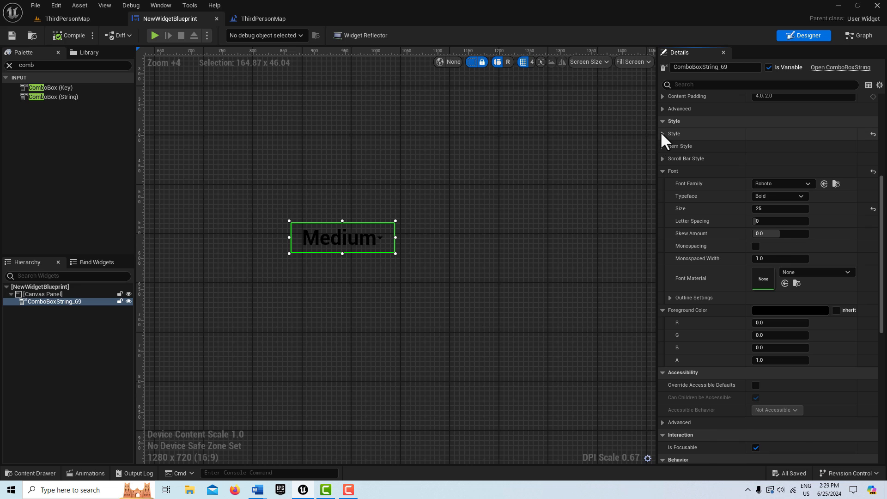
{"action": "left_click", "coordinate": [664, 133]}
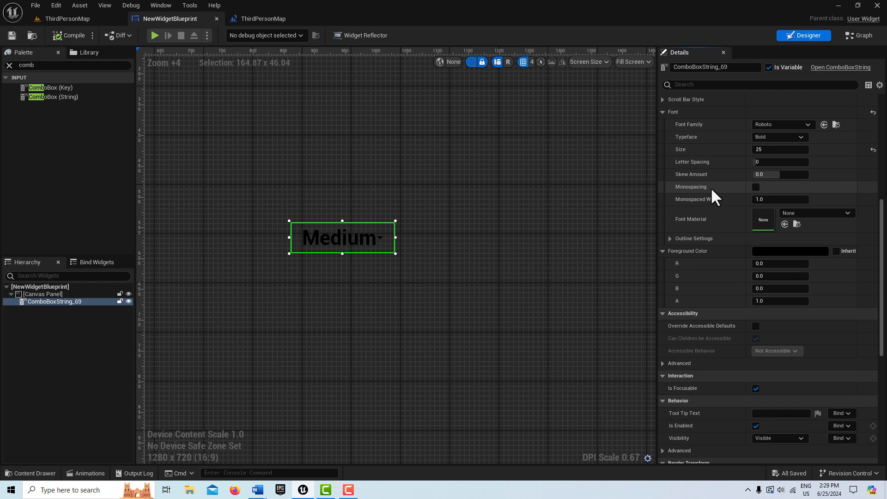
{"action": "scroll", "scroll_direction": "down", "scroll_amount": 3}
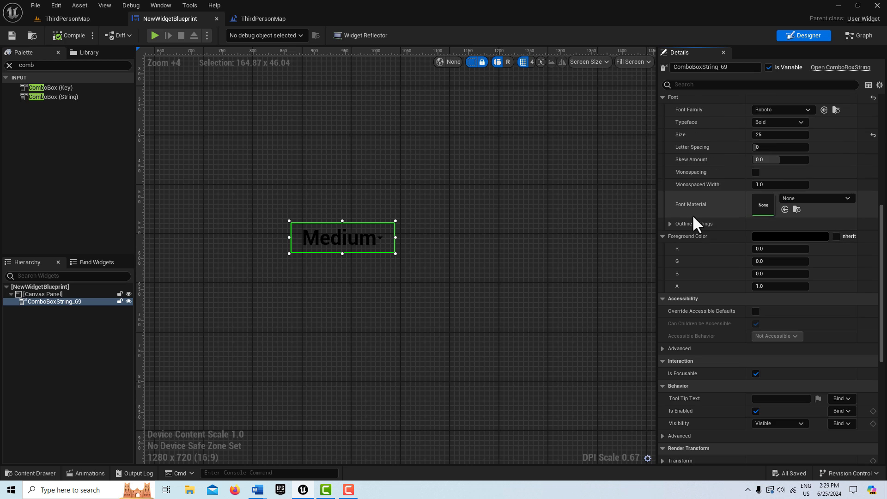
{"action": "left_click", "coordinate": [663, 97]}
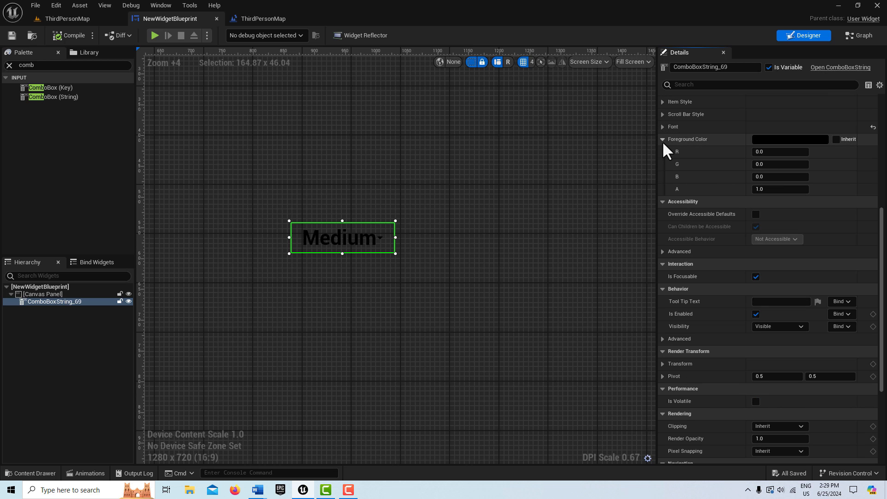
{"action": "mouse_move", "coordinate": [706, 148]}
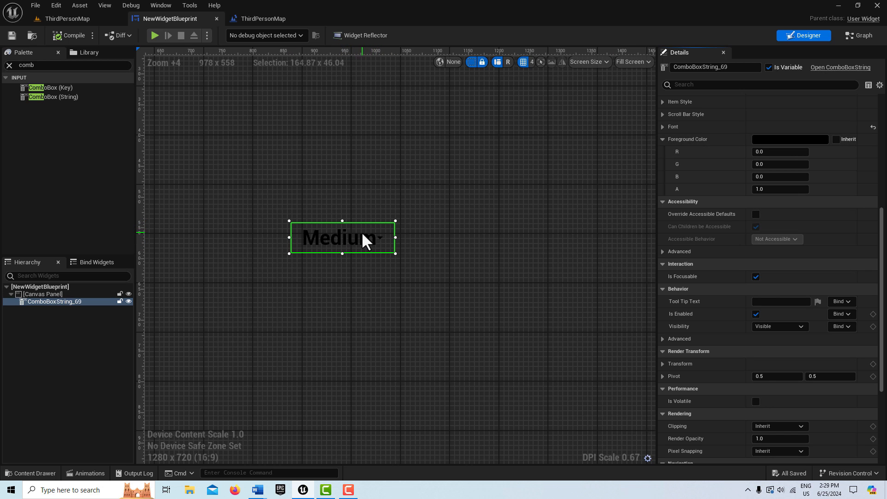
{"action": "mouse_move", "coordinate": [823, 142]}
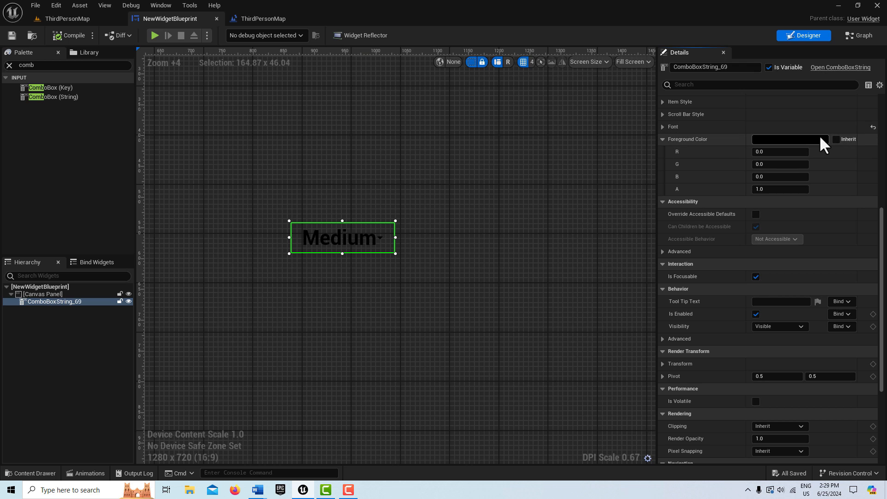
Set the combo box's Foreground Color to orange and recompile the widget.
{"action": "left_click", "coordinate": [789, 138]}
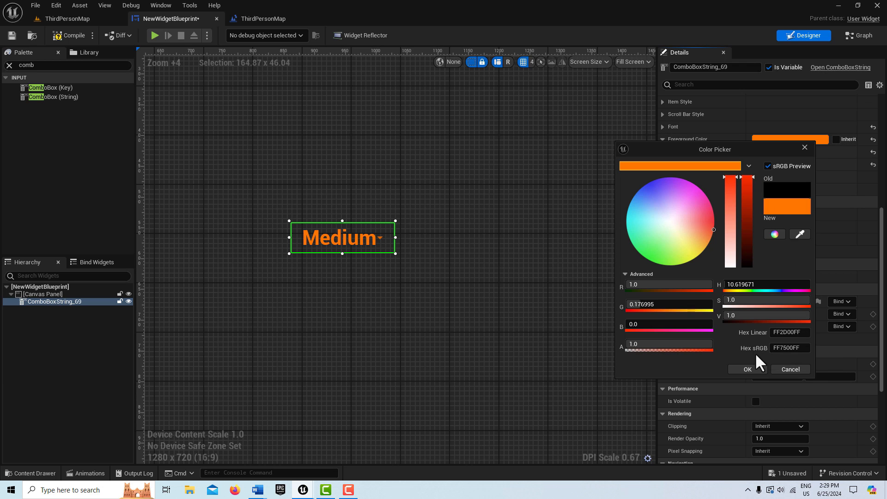
{"action": "left_click", "coordinate": [747, 370]}
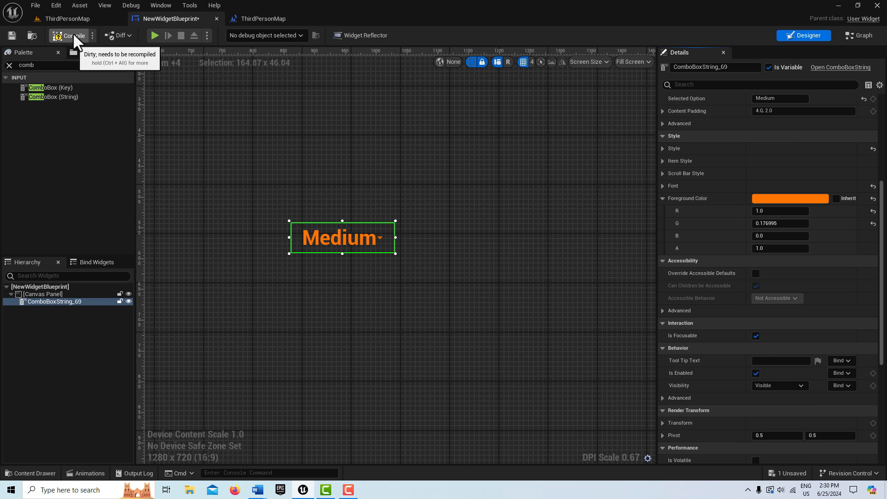
{"action": "left_click", "coordinate": [60, 36]}
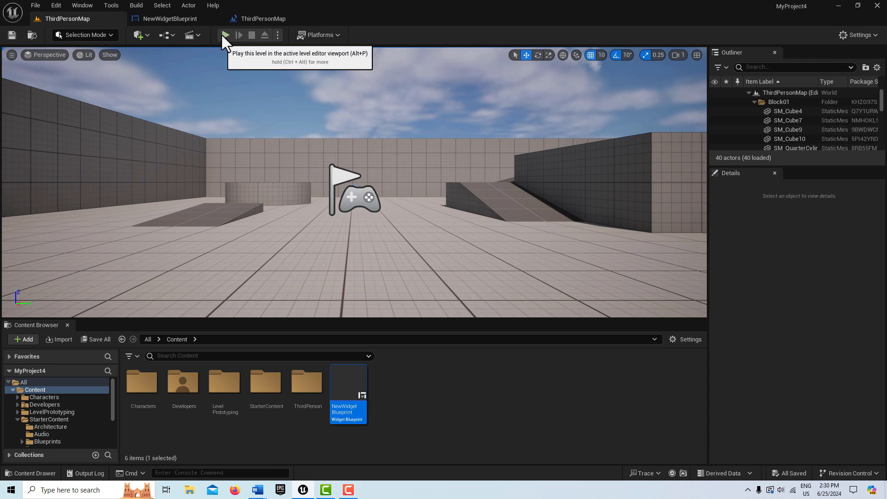
Play the level, check the combo box dropdown in the viewport, then stop the simulation.
{"action": "left_click", "coordinate": [225, 35]}
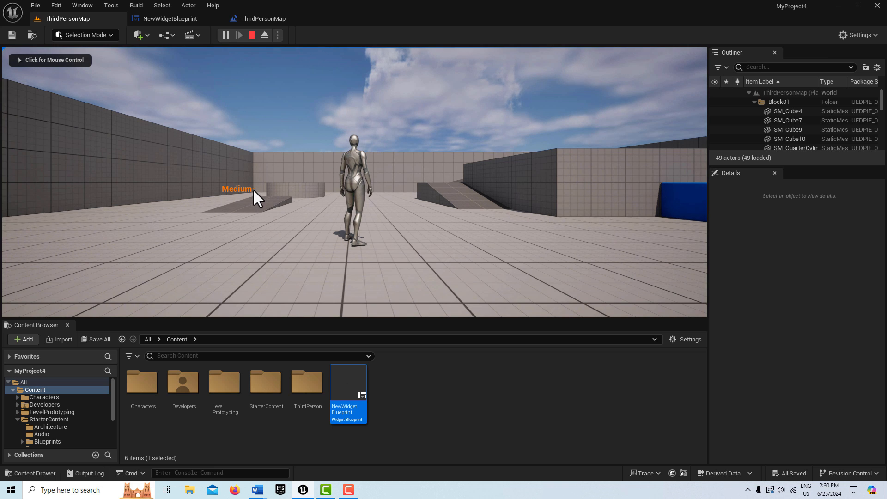
{"action": "left_click", "coordinate": [237, 189]}
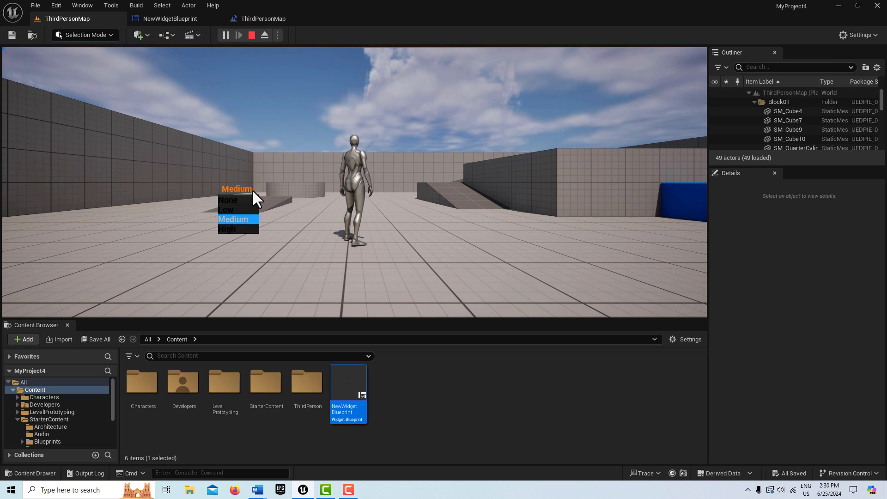
{"action": "mouse_move", "coordinate": [235, 208]}
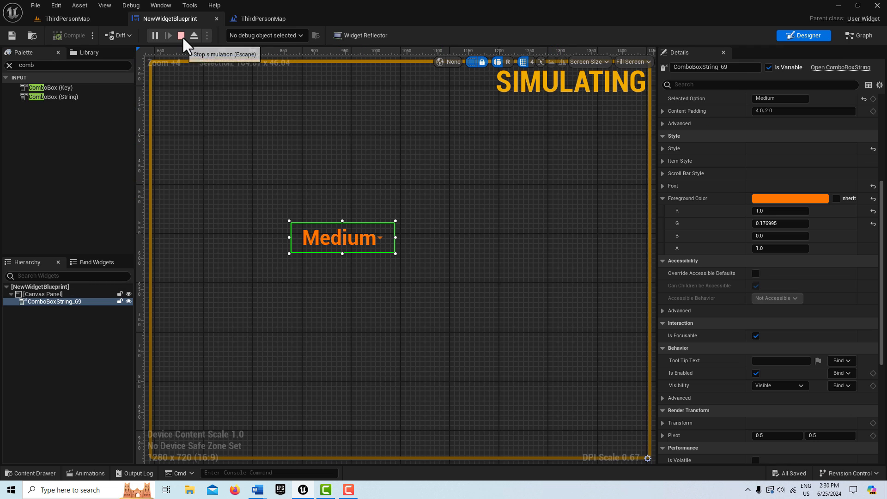
{"action": "left_click", "coordinate": [181, 35]}
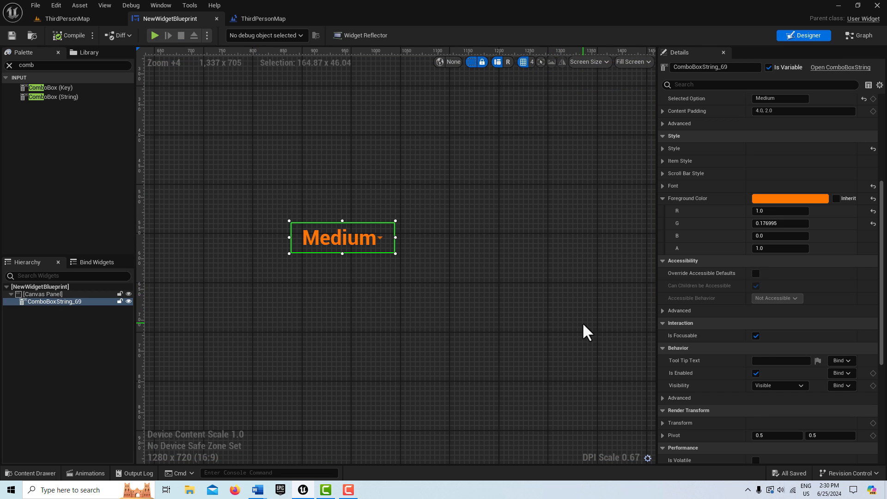
{"action": "mouse_move", "coordinate": [733, 285]}
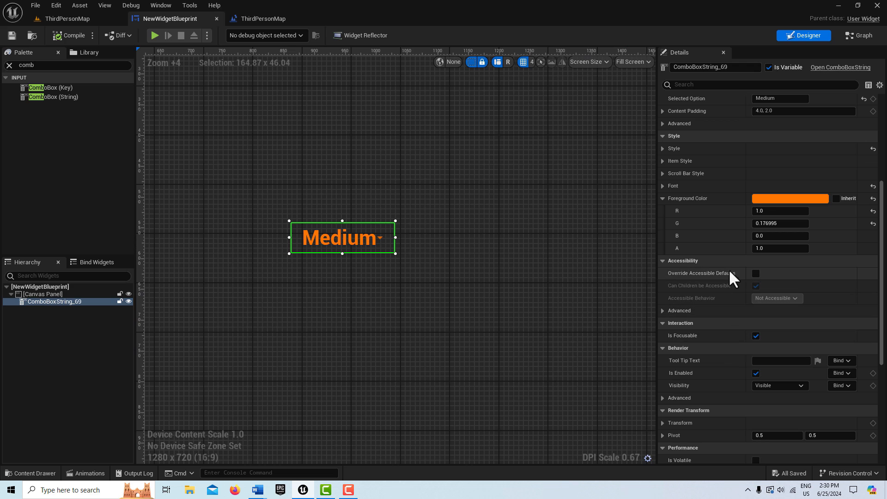
Set the Menu Border Brush tint alpha to 0 and save the widget blueprint.
{"action": "left_click", "coordinate": [664, 148]}
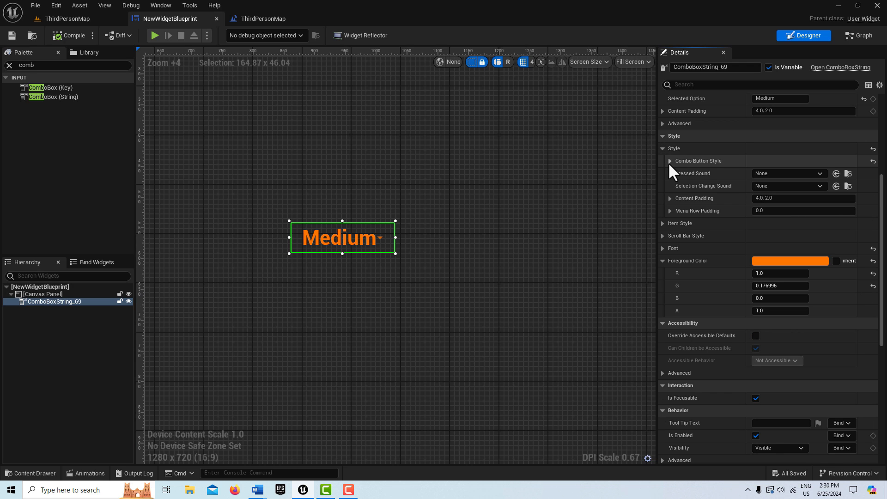
{"action": "left_click", "coordinate": [671, 161]}
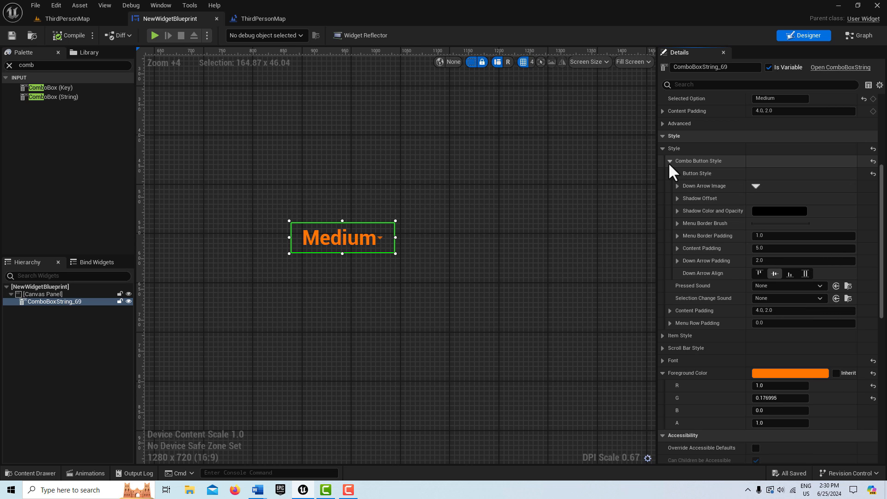
{"action": "mouse_move", "coordinate": [692, 306]}
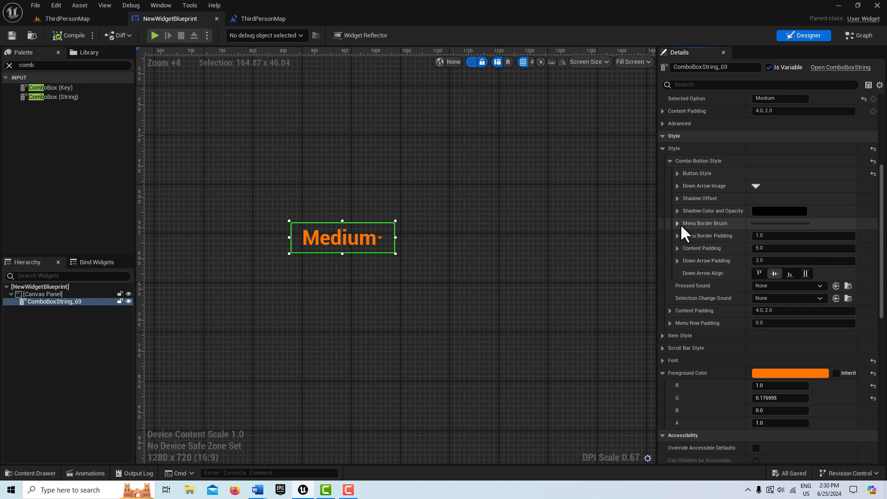
{"action": "mouse_move", "coordinate": [680, 242]}
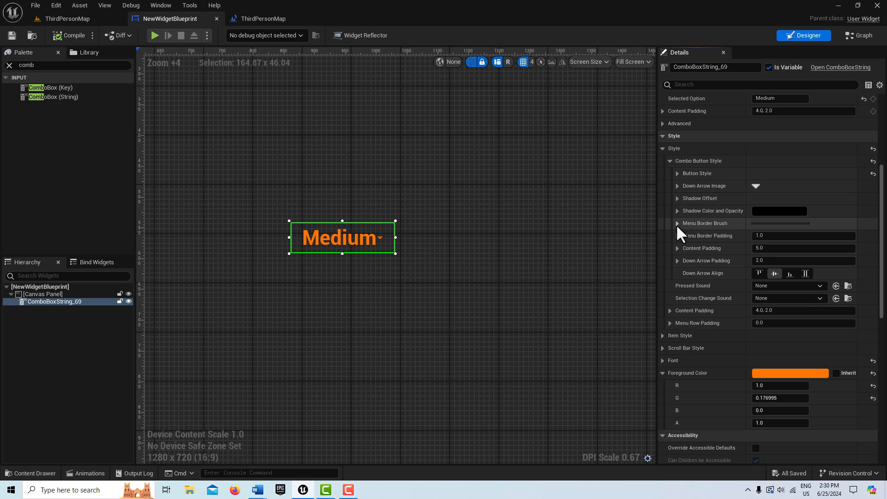
{"action": "left_click", "coordinate": [679, 223]}
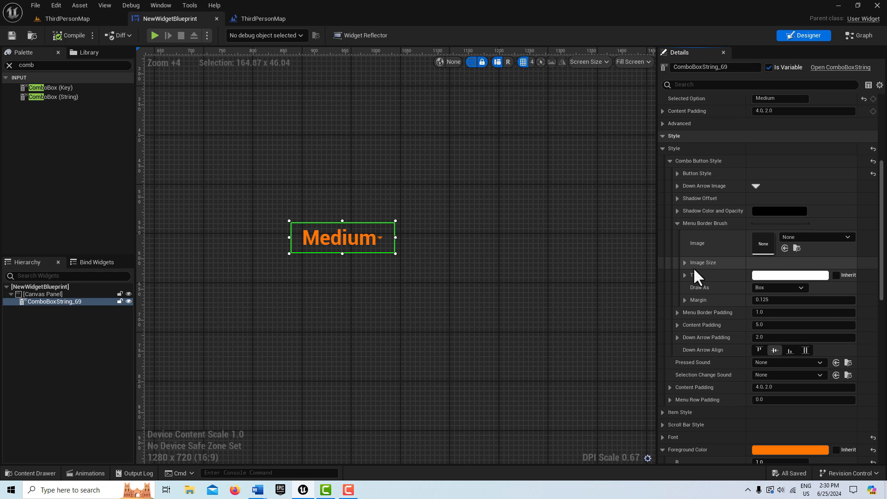
{"action": "mouse_move", "coordinate": [696, 276]}
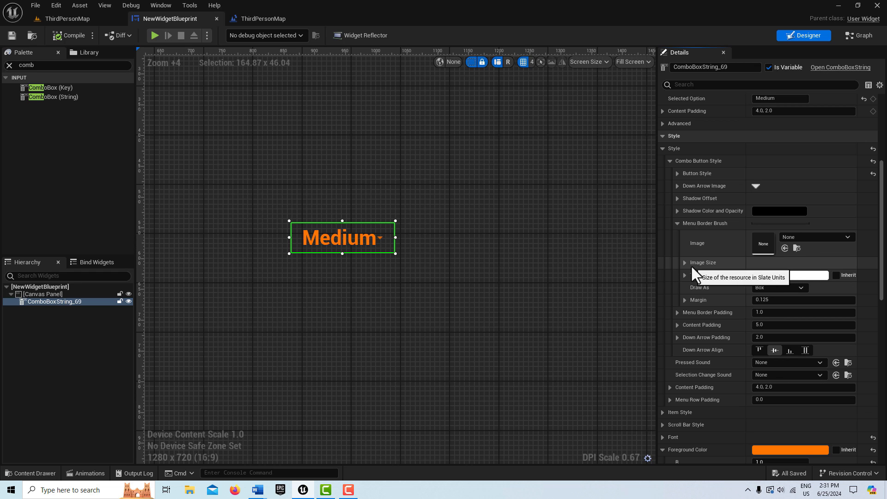
{"action": "left_click", "coordinate": [686, 275]}
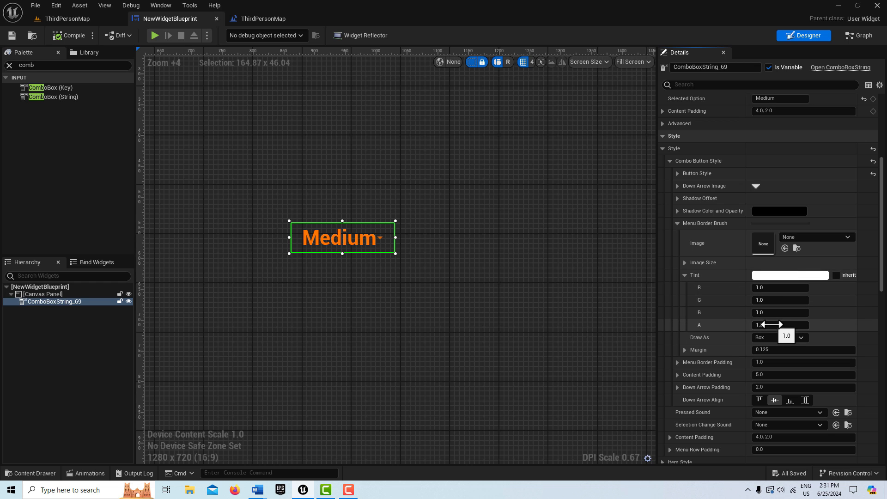
{"action": "left_click", "coordinate": [780, 325]}
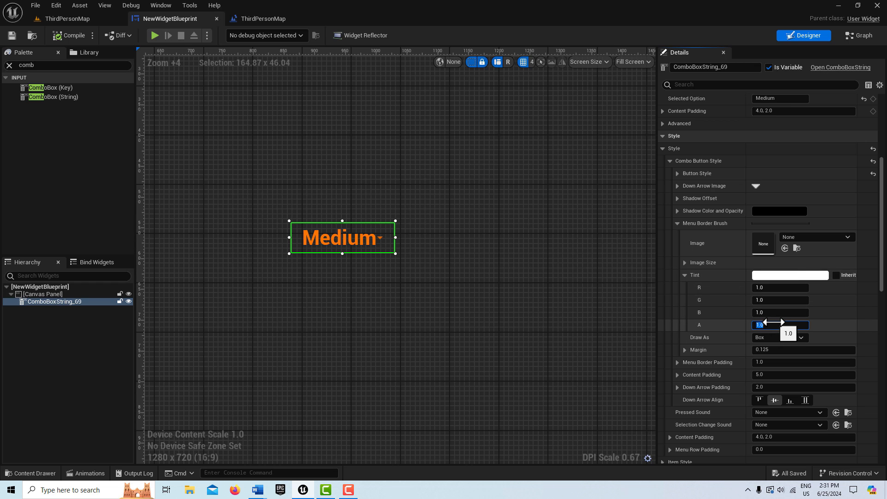
{"action": "type", "text": "0"}
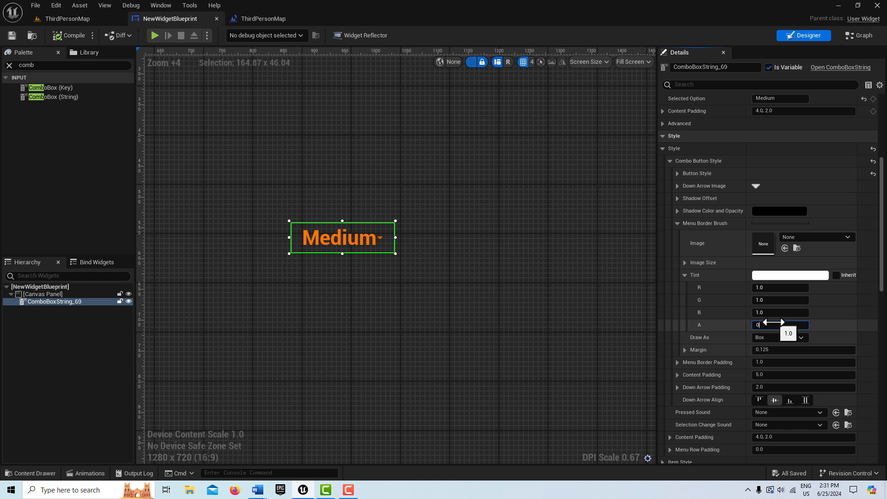
{"action": "mouse_move", "coordinate": [871, 293]}
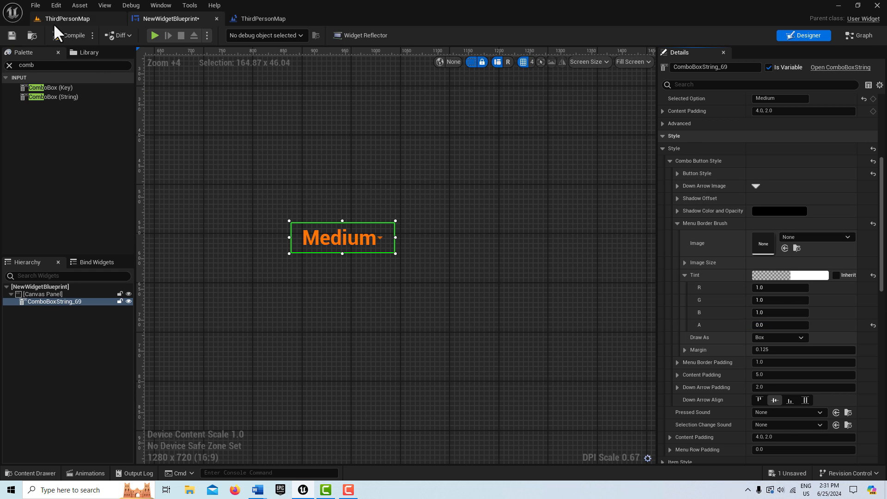
{"action": "mouse_move", "coordinate": [58, 35]}
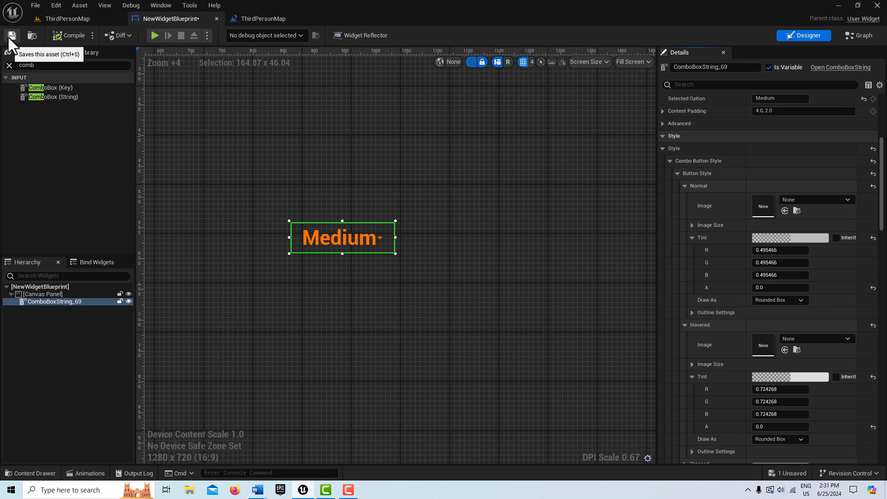
{"action": "left_click", "coordinate": [13, 35]}
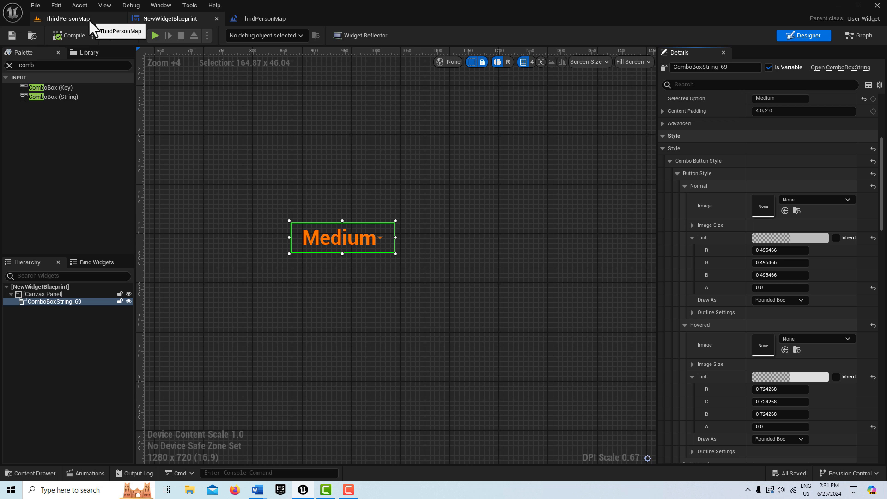
Play ThirdPersonMap and check the combo box dropdown lists None, Low, Medium, High over a transparent background.
{"action": "left_click", "coordinate": [64, 19]}
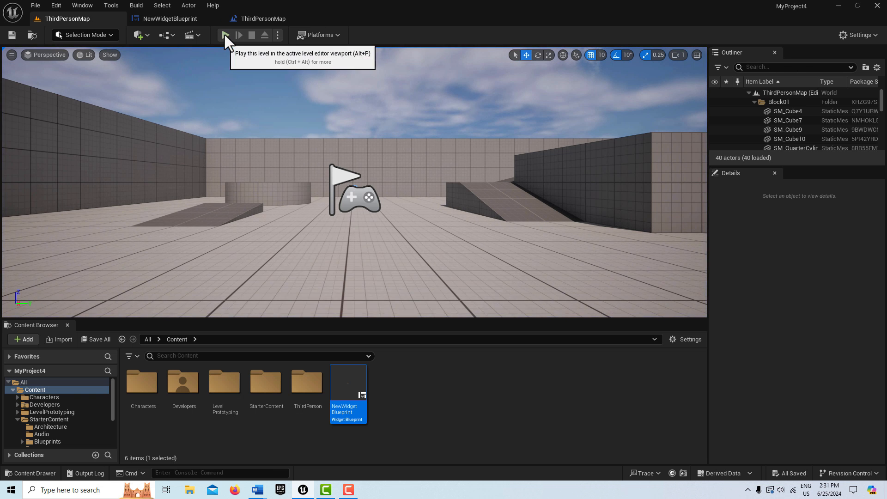
{"action": "left_click", "coordinate": [226, 35]}
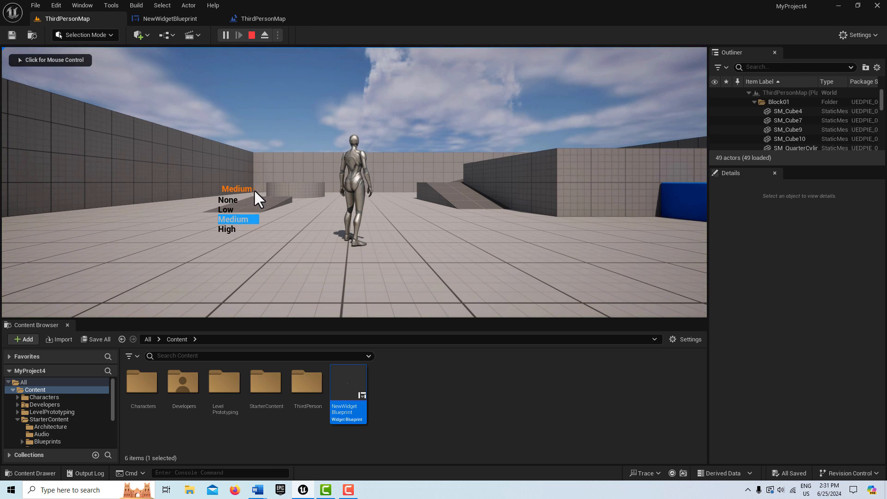
{"action": "mouse_move", "coordinate": [236, 235]}
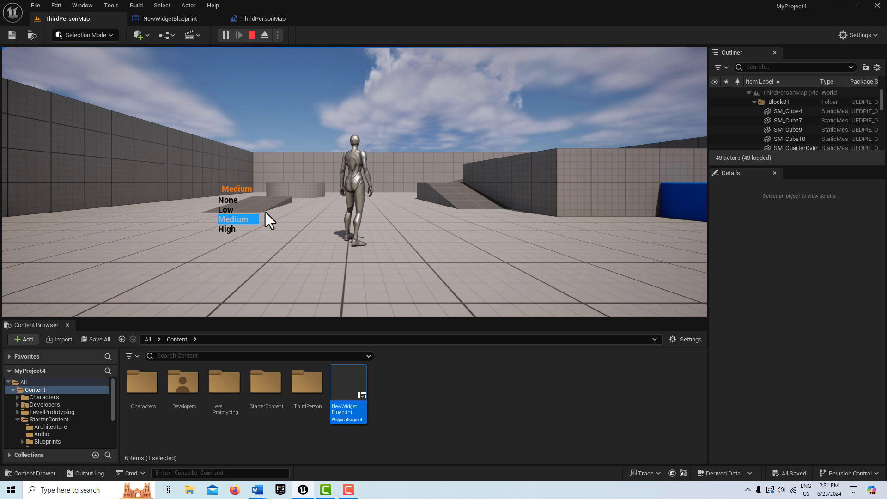
{"action": "left_click", "coordinate": [168, 18]}
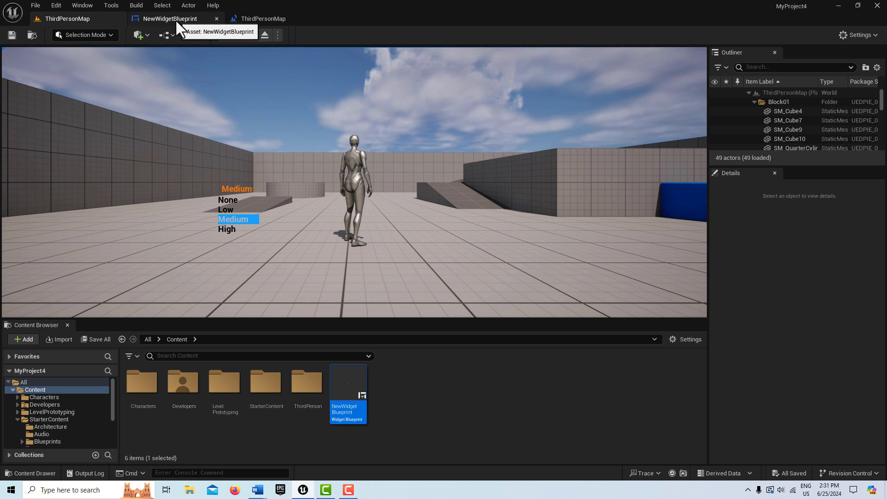
Set the combo box Menu Border Padding Left to 40 in the widget blueprint, then stop the simulation.
{"action": "left_click", "coordinate": [170, 18]}
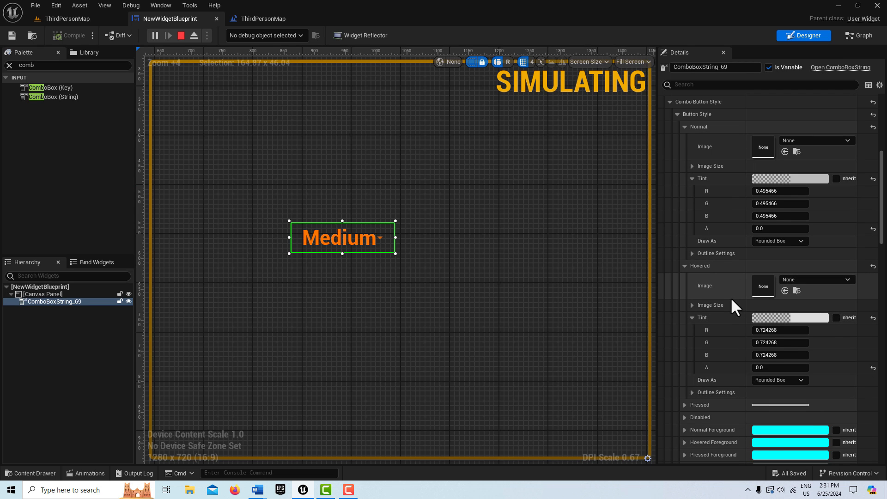
{"action": "scroll", "scroll_direction": "down", "scroll_amount": 3}
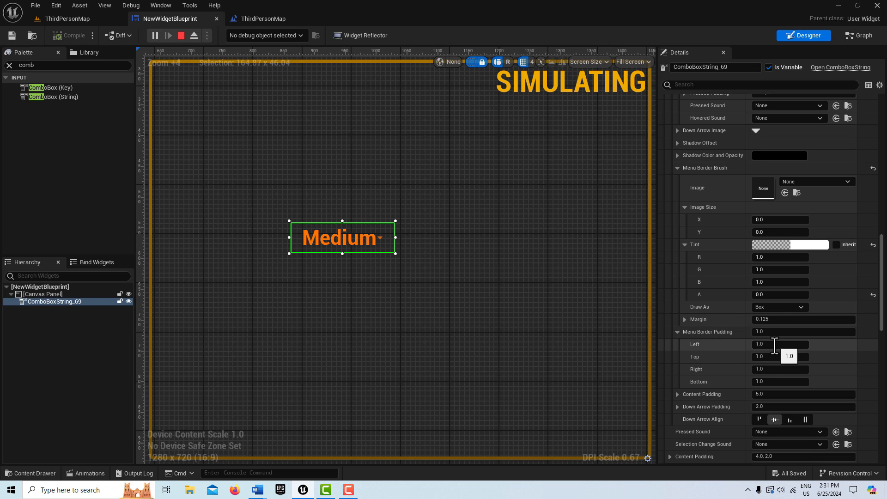
{"action": "type", "text": "40"}
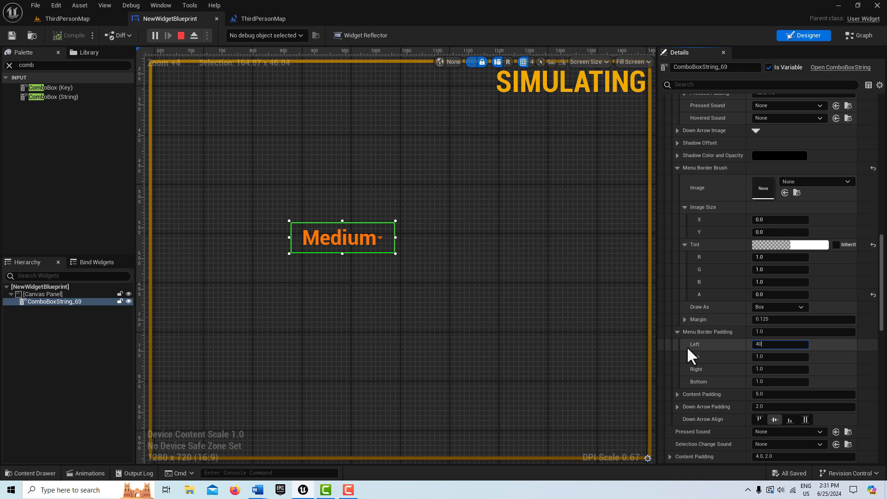
{"action": "key", "text": "Enter"}
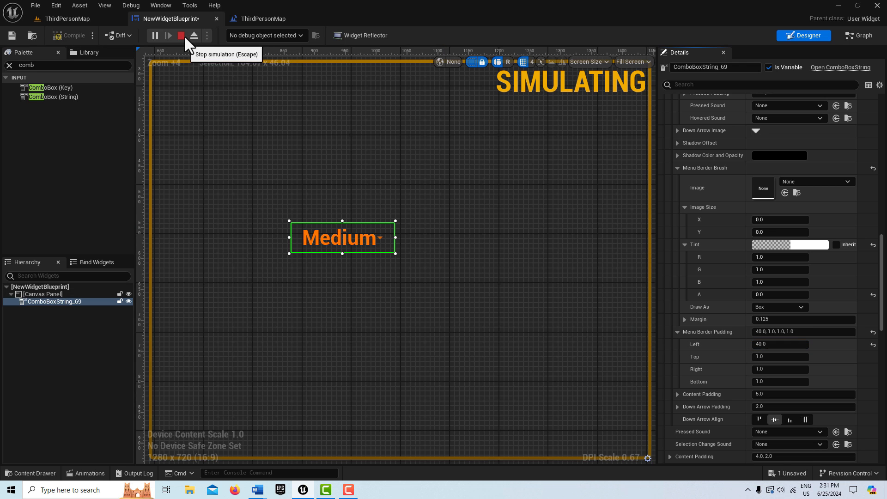
{"action": "left_click", "coordinate": [181, 35]}
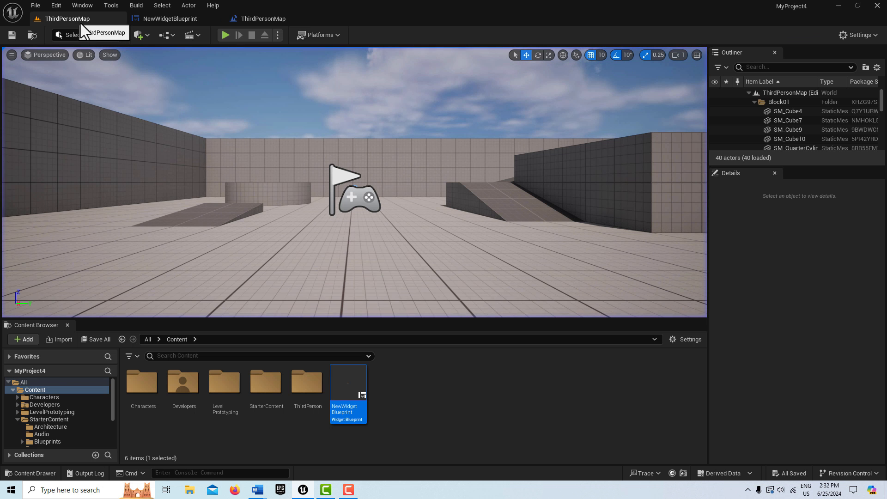
Play the level again to see the dropdown items shifted right with default black text and blue highlight.
{"action": "left_click", "coordinate": [225, 35]}
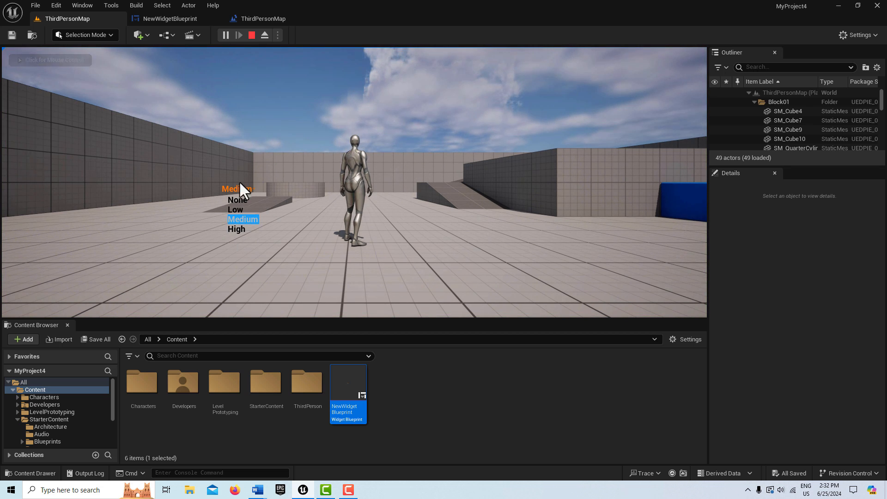
{"action": "mouse_move", "coordinate": [252, 233]}
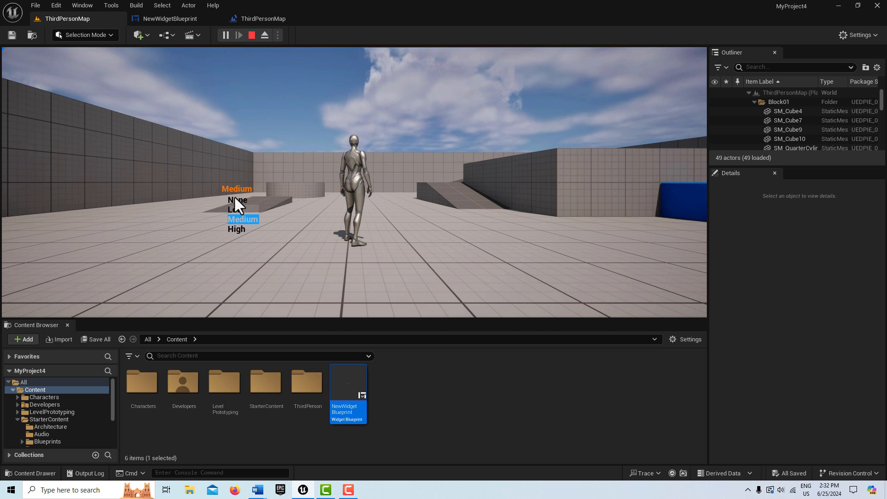
{"action": "mouse_move", "coordinate": [241, 216]}
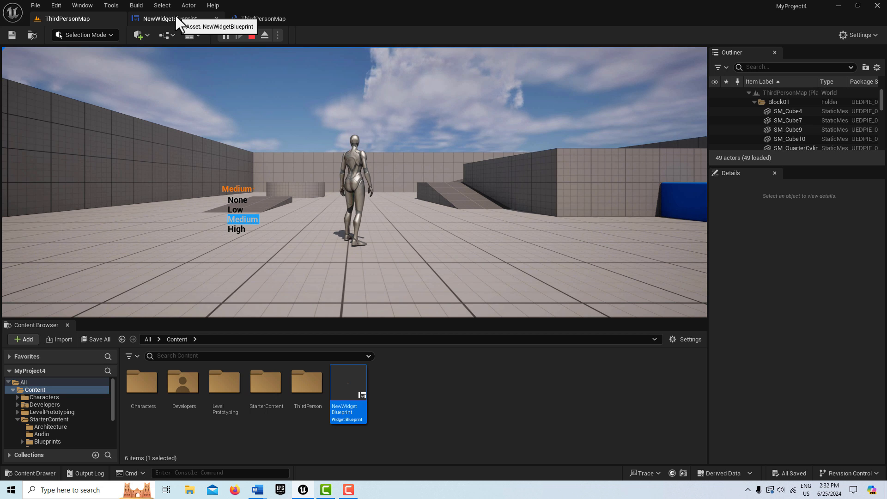
In the combo box Item Style, set the dropdown items' Text Color to the orange swatch.
{"action": "left_click", "coordinate": [167, 19]}
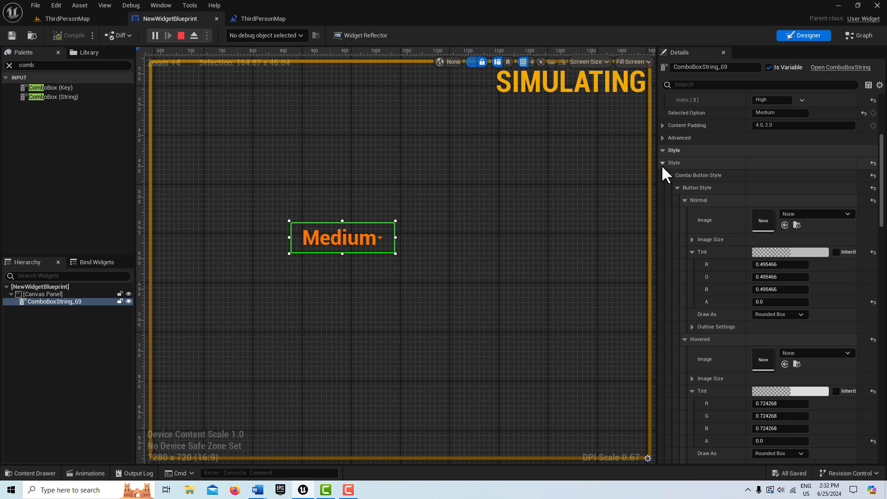
{"action": "left_click", "coordinate": [664, 163]}
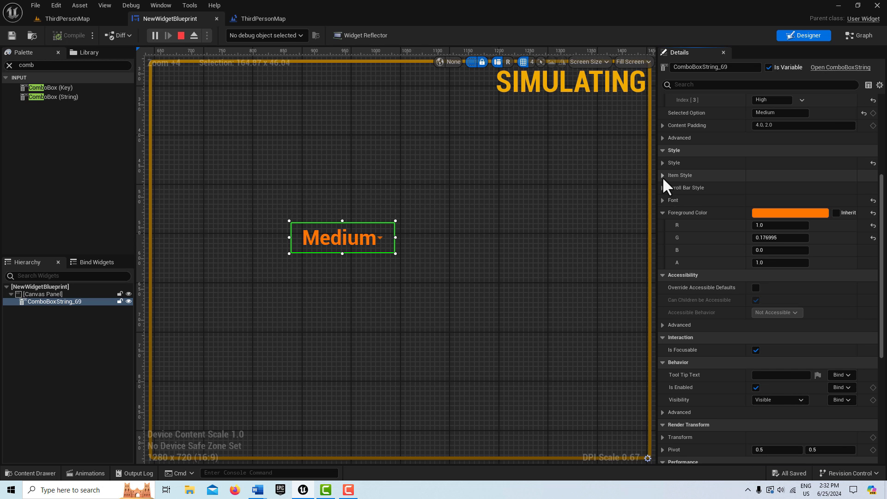
{"action": "left_click", "coordinate": [664, 176]}
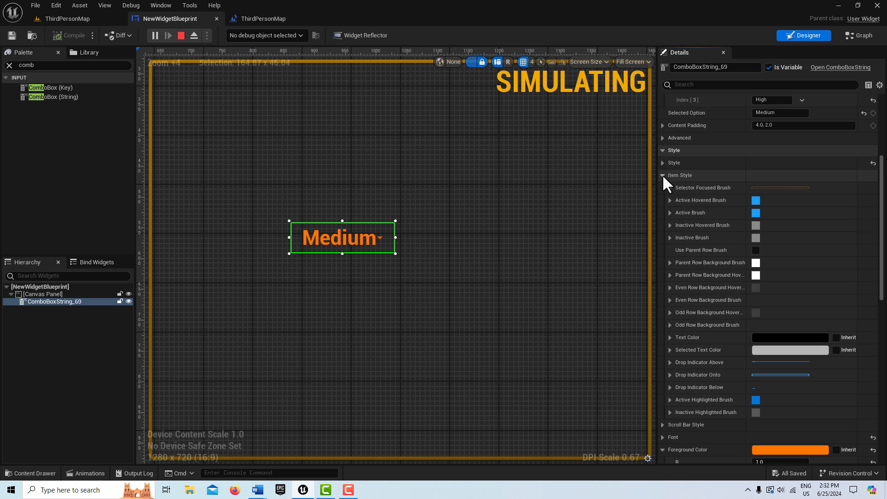
{"action": "mouse_move", "coordinate": [756, 214]}
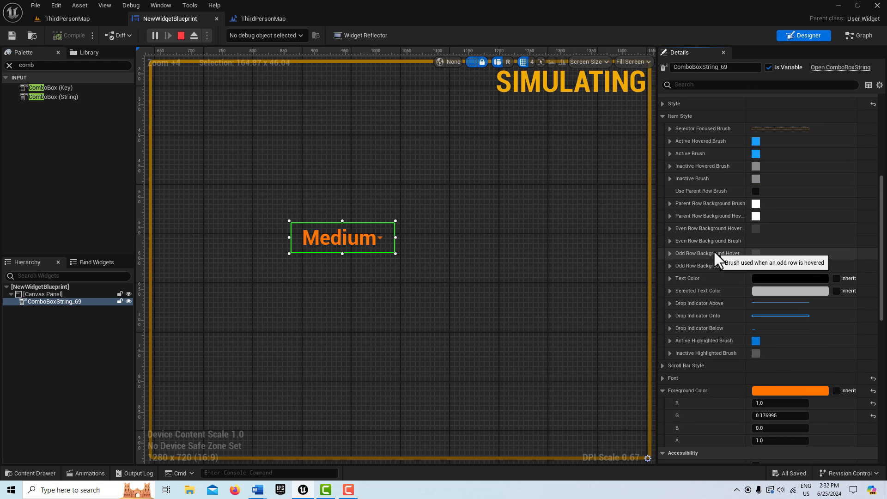
{"action": "left_click", "coordinate": [671, 278]}
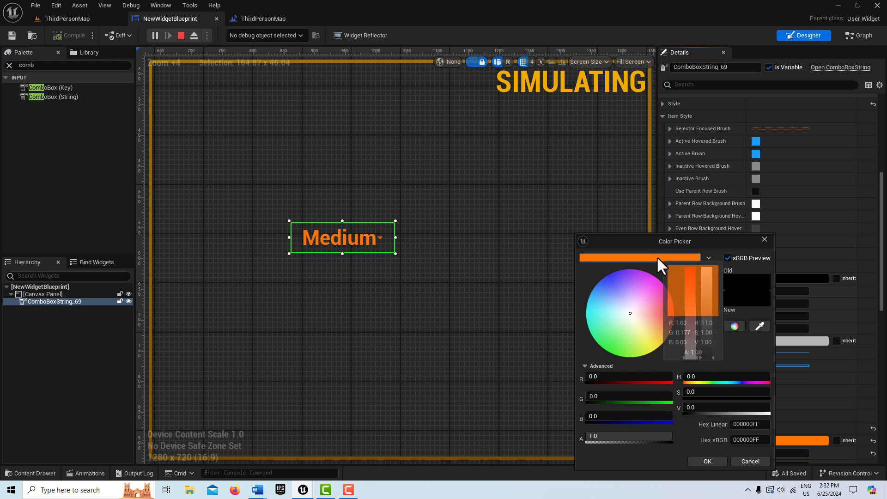
{"action": "left_click", "coordinate": [708, 462]}
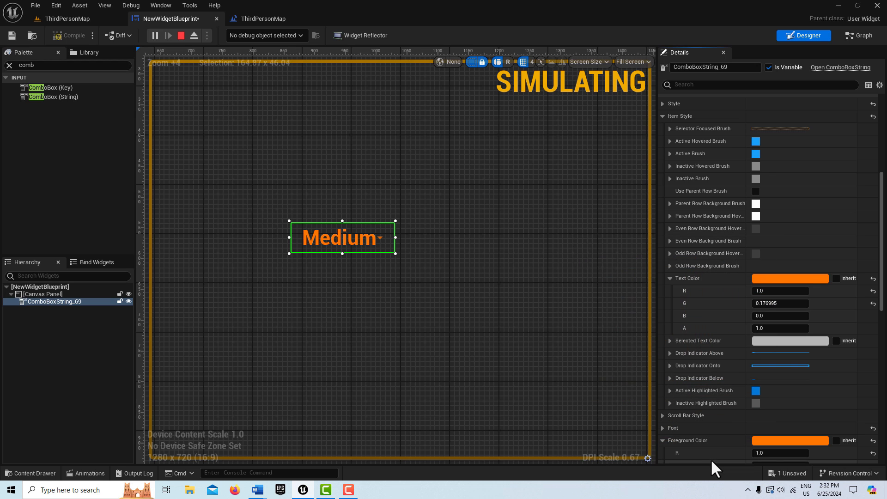
{"action": "mouse_move", "coordinate": [411, 259]}
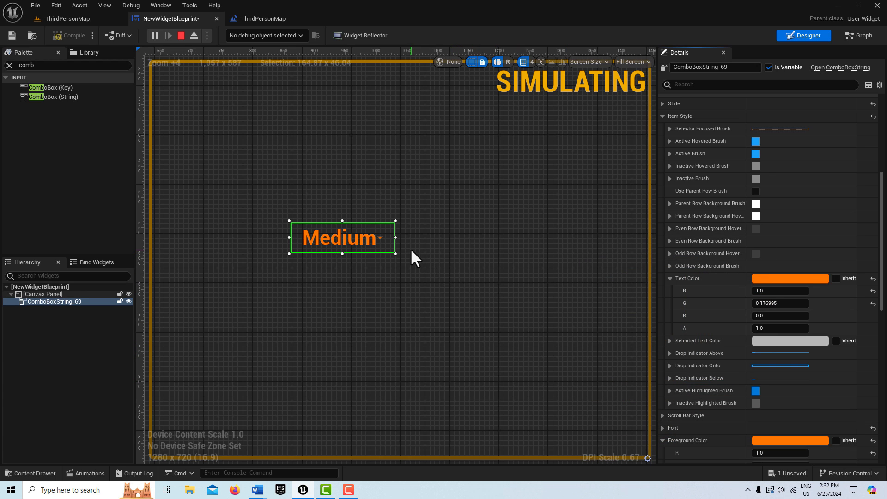
{"action": "mouse_move", "coordinate": [399, 344]}
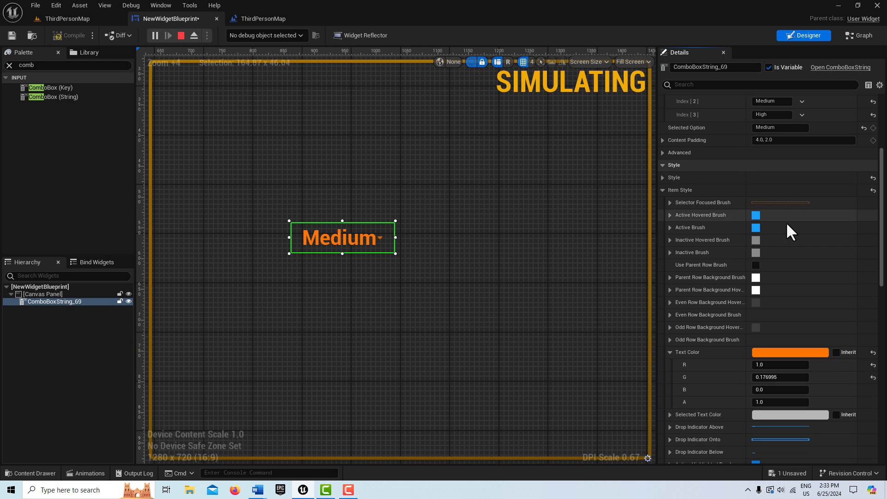
Set the Active Hovered and Active Brush tints to black with alpha about 0.309.
{"action": "left_click", "coordinate": [670, 215]}
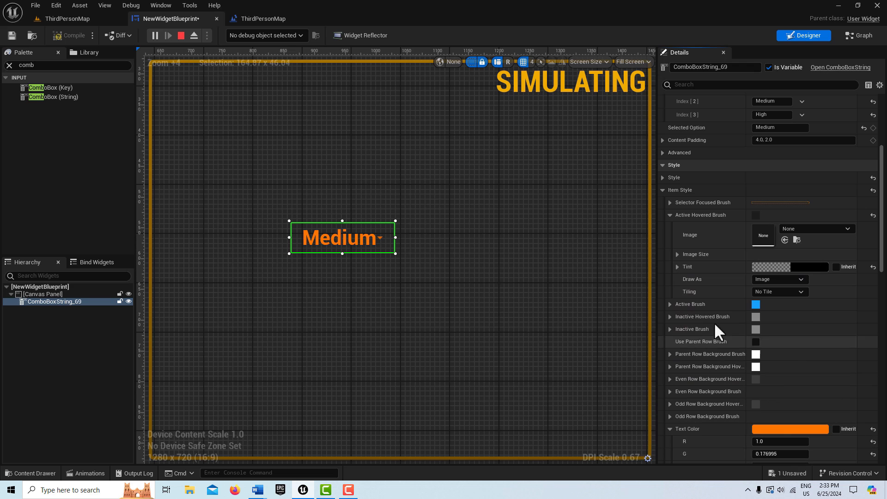
{"action": "mouse_move", "coordinate": [688, 226]}
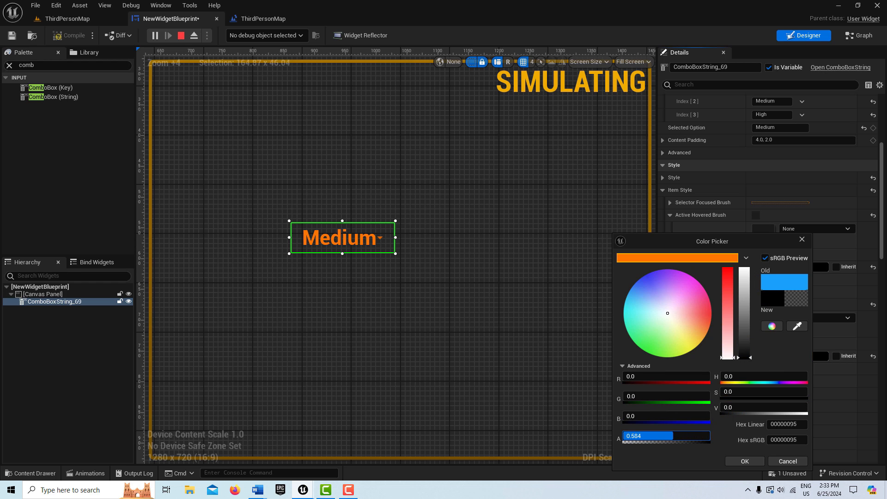
{"action": "left_click_drag", "start_coordinate": [679, 435], "coordinate": [637, 436]}
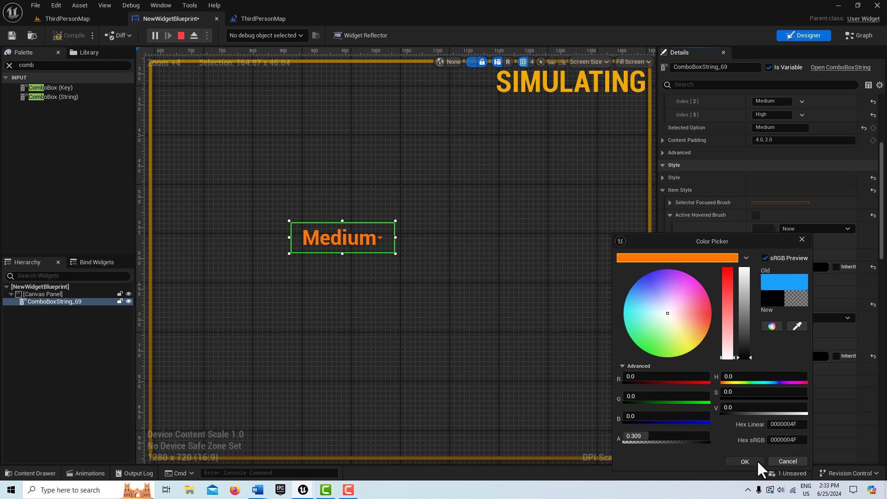
{"action": "left_click", "coordinate": [744, 462]}
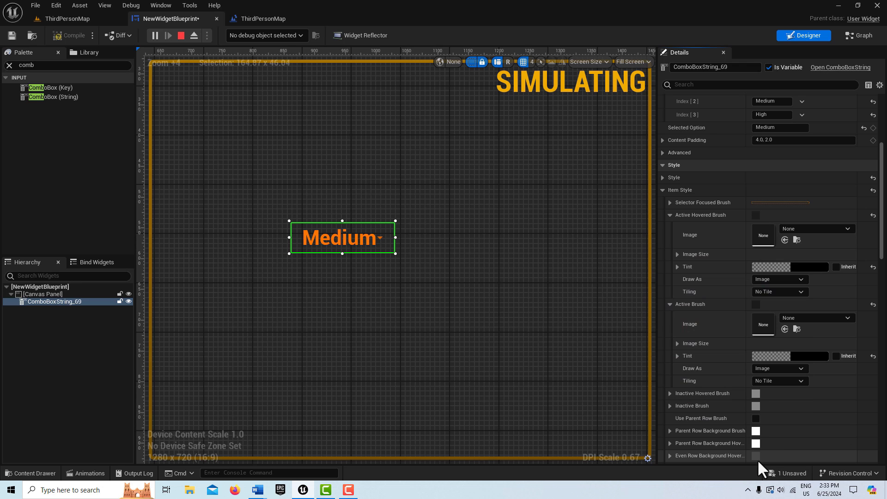
{"action": "mouse_move", "coordinate": [199, 29]}
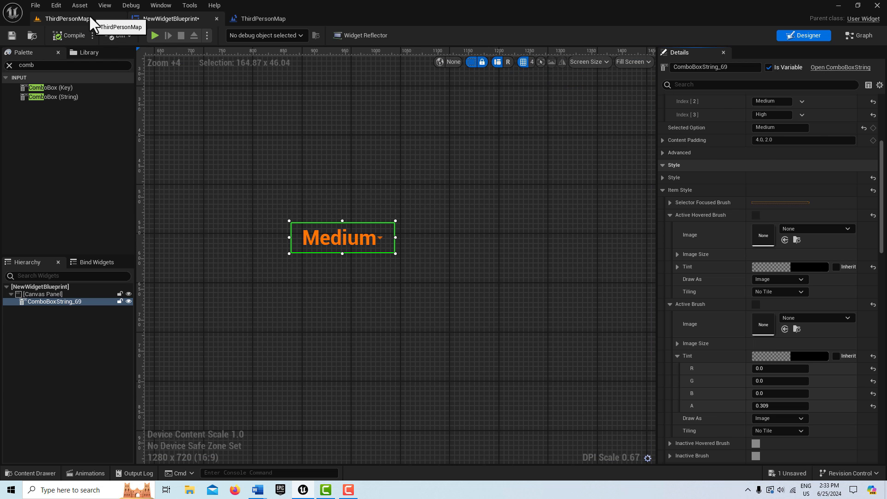
Play ThirdPersonMap and pick options from the combo box to see orange text with a dark translucent highlight.
{"action": "left_click", "coordinate": [64, 19]}
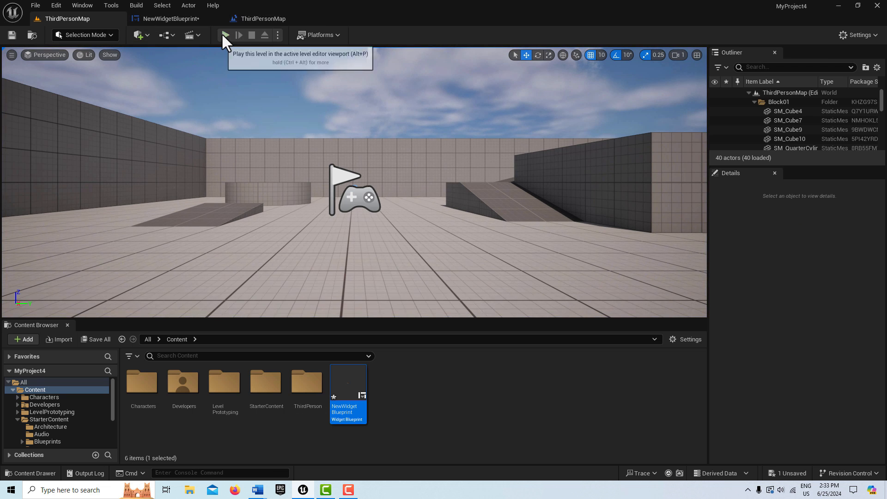
{"action": "left_click", "coordinate": [225, 35]}
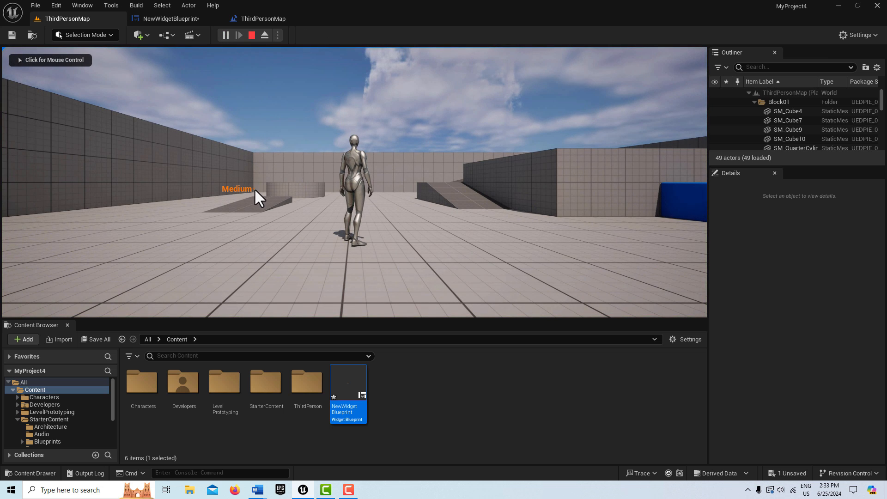
{"action": "left_click", "coordinate": [236, 188]}
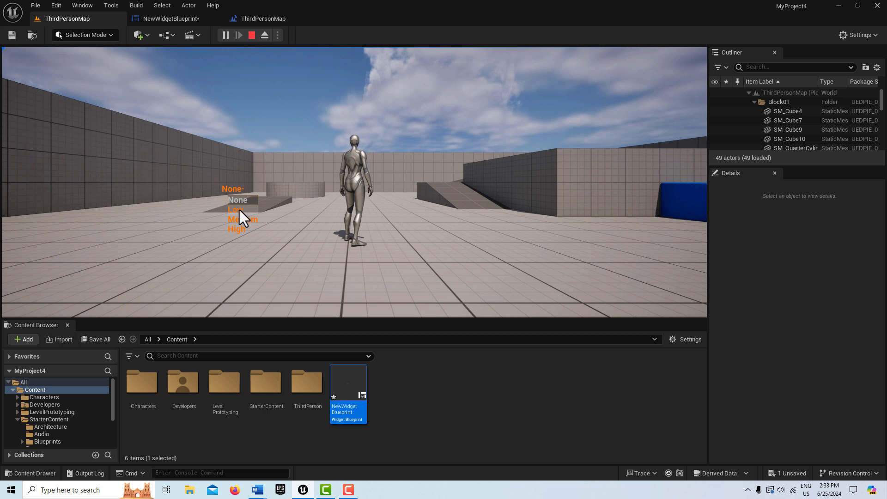
{"action": "left_click", "coordinate": [242, 219]}
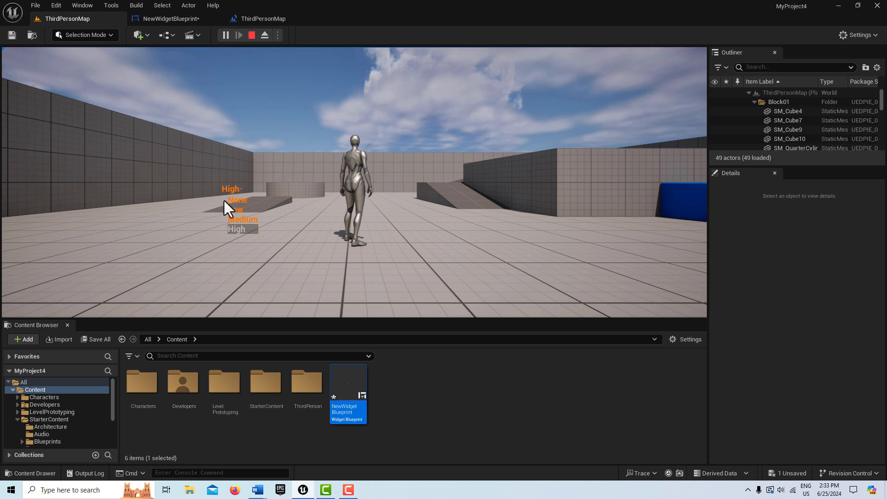
{"action": "mouse_move", "coordinate": [256, 182]}
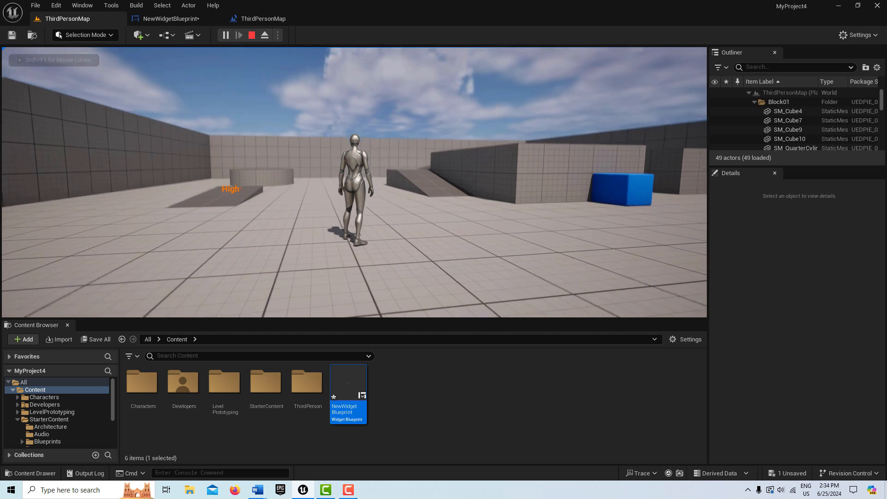
Stop play, restart it with darkened lighting and reopen the combo box dropdown.
{"action": "left_click", "coordinate": [251, 35]}
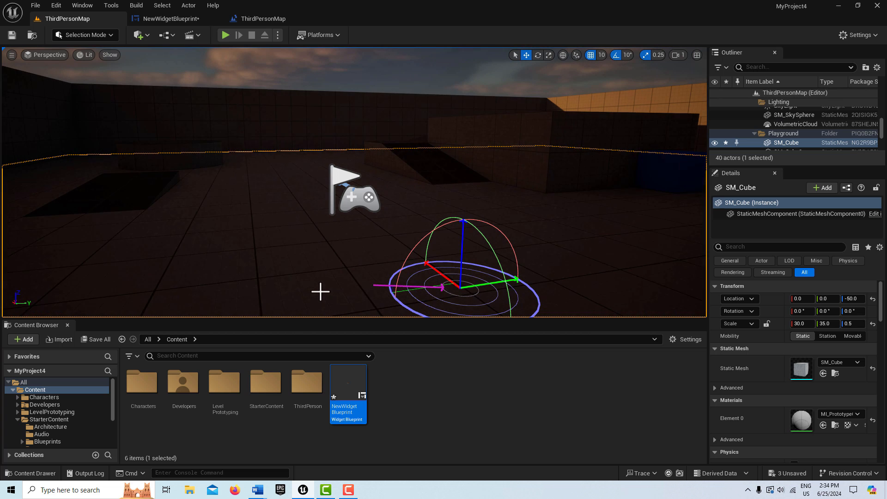
{"action": "mouse_move", "coordinate": [226, 36]}
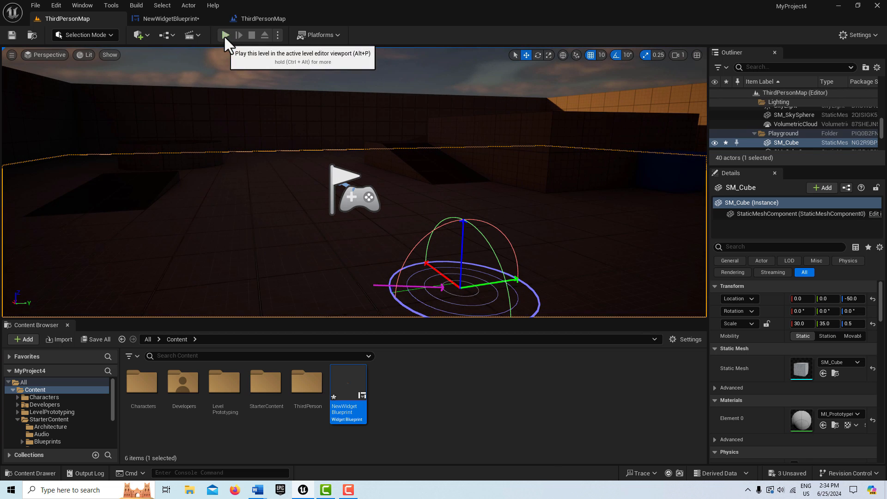
{"action": "left_click", "coordinate": [224, 35]}
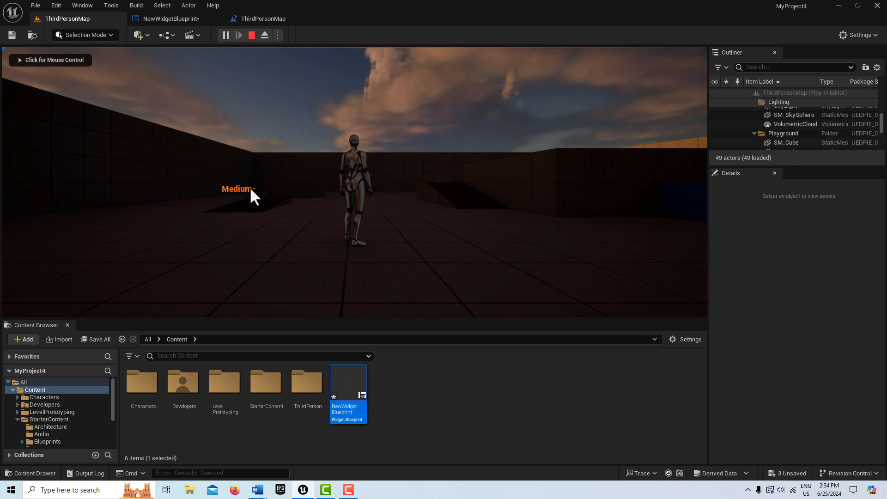
{"action": "left_click", "coordinate": [237, 189]}
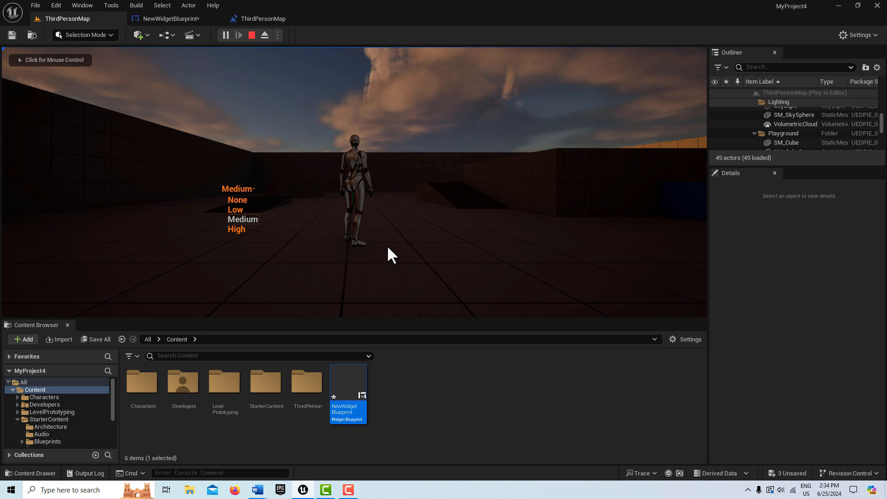